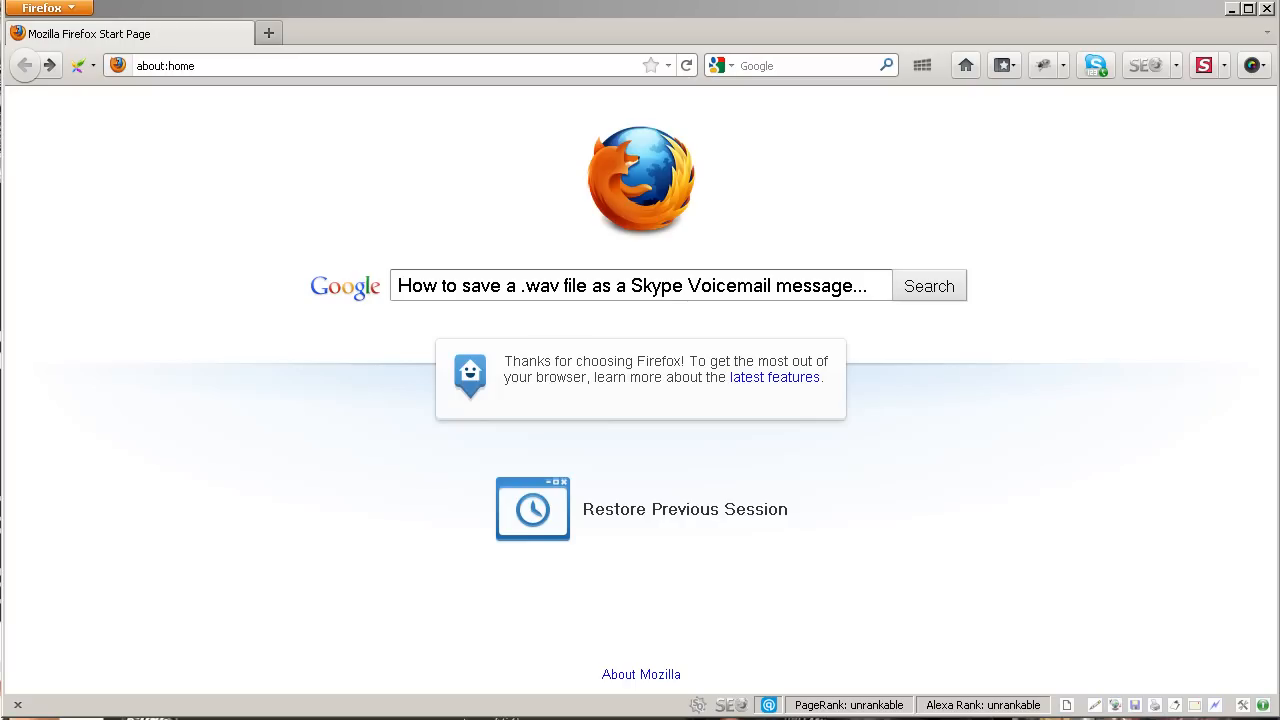
pyautogui.moveTo(247, 437)
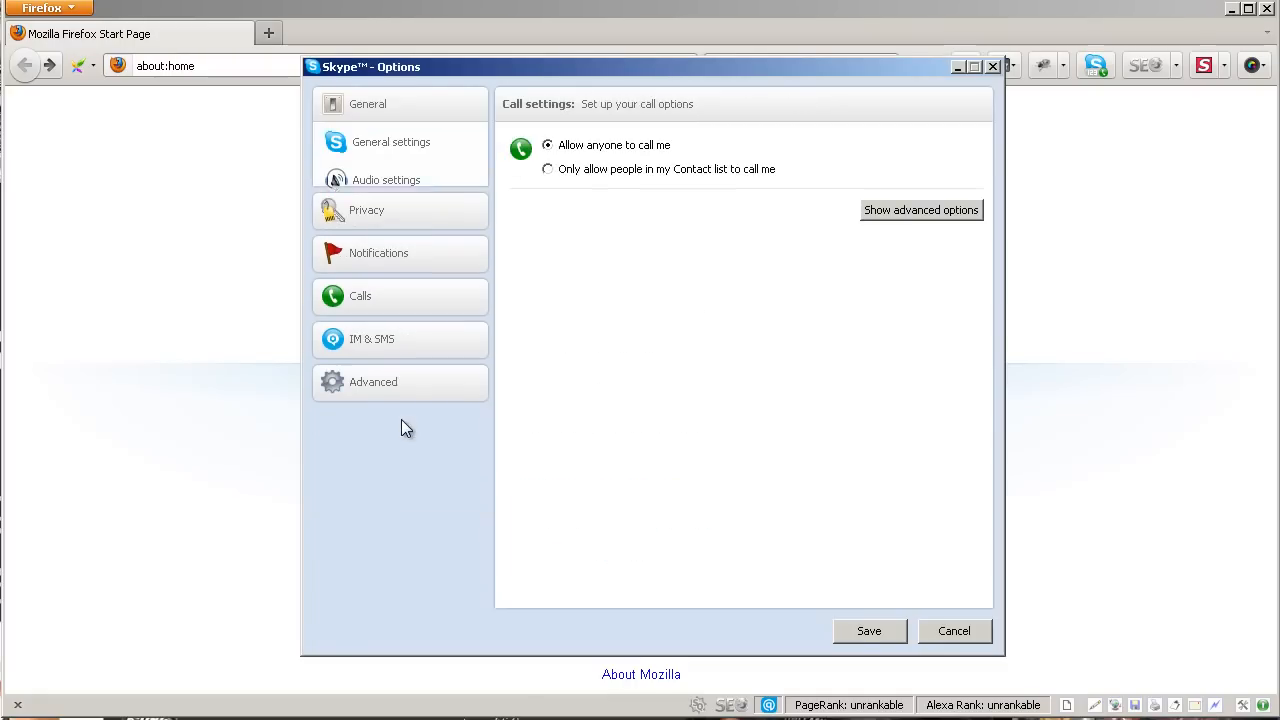
# Step: Expand Skype's Calls settings and view the Voicemail page
pyautogui.click(360, 295)
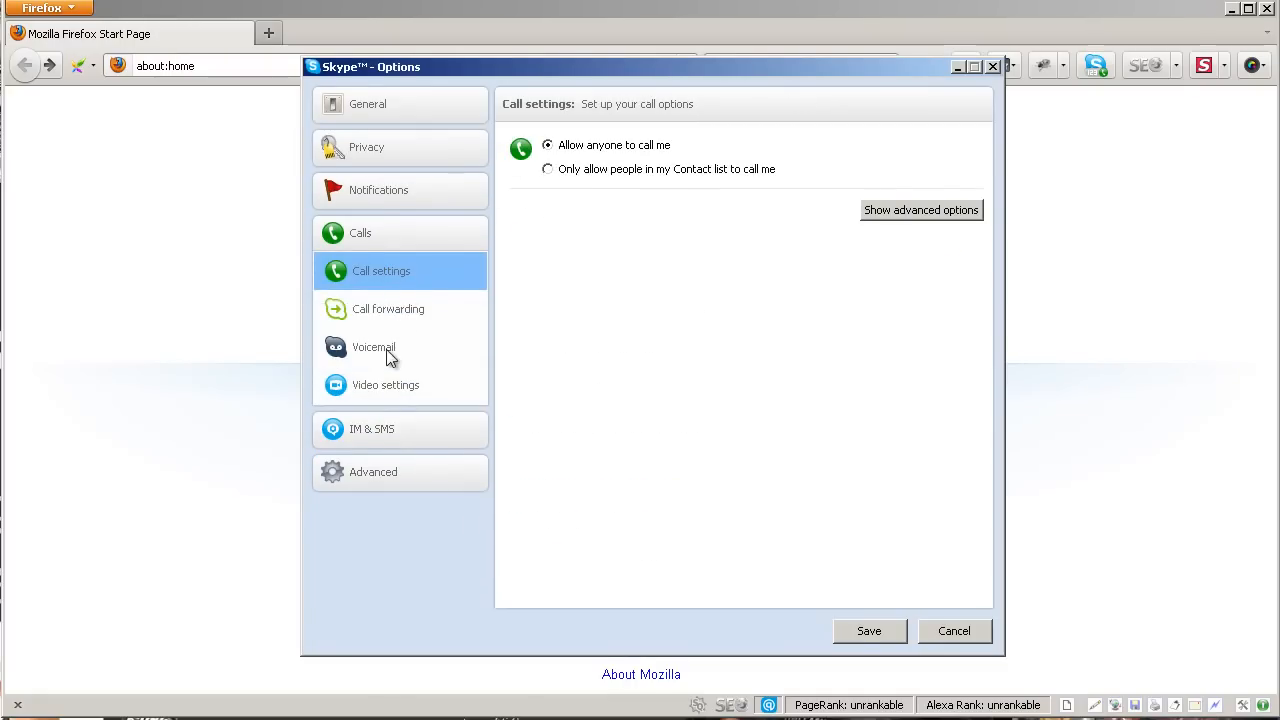
pyautogui.click(373, 347)
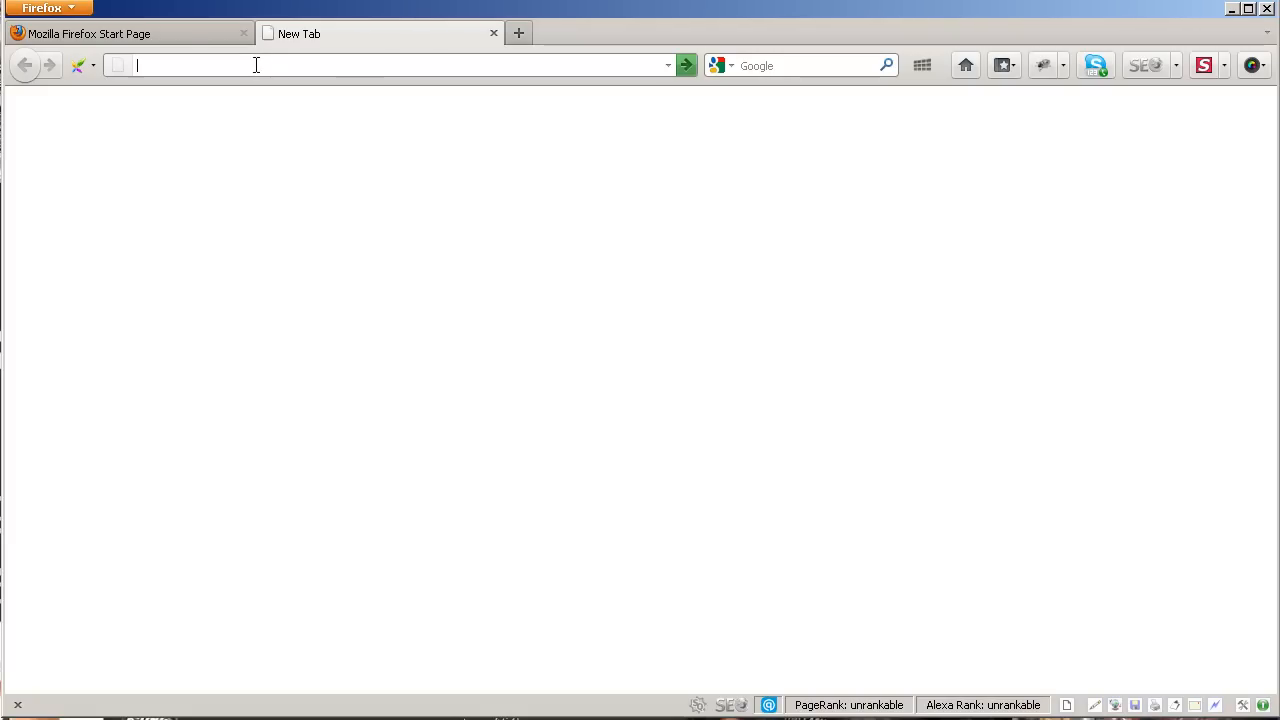
# Step: Search Google for 'audacity'
pyautogui.write('audacity&ie=utf-8&oe=utf-8&aq=t&rls=org.mozilla:en-US:official&client=fir')
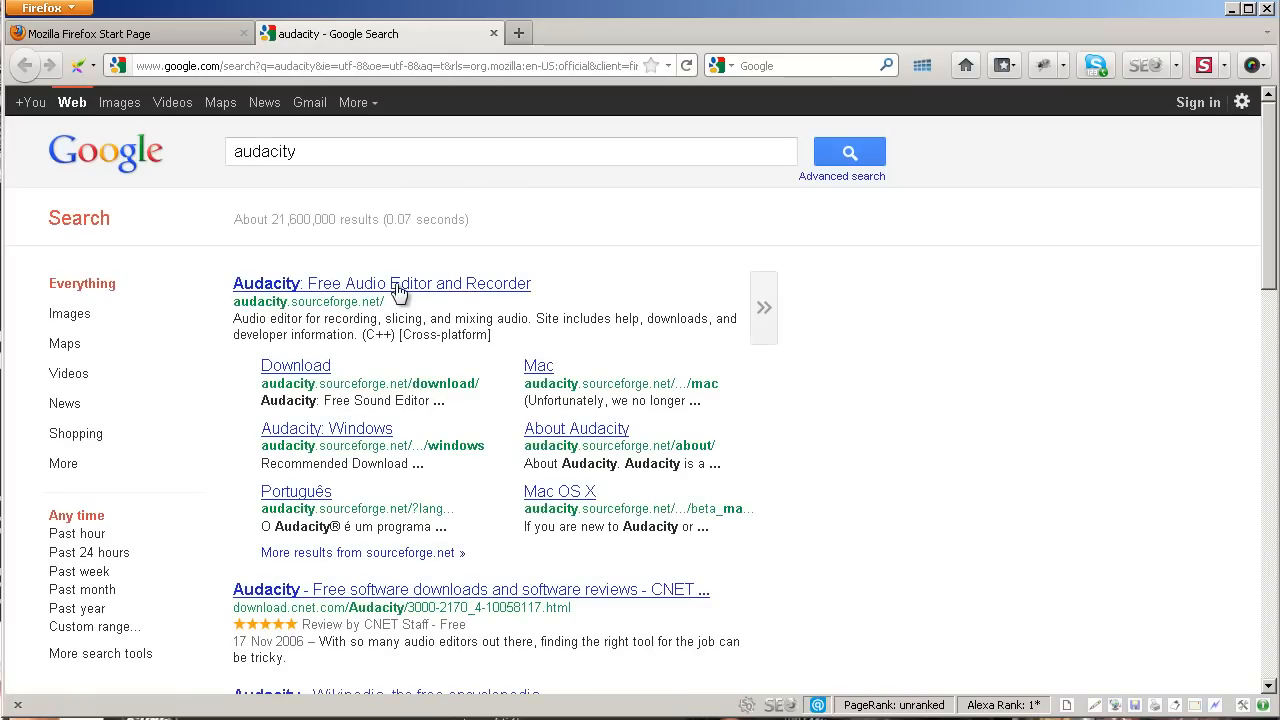
pyautogui.moveTo(390, 293)
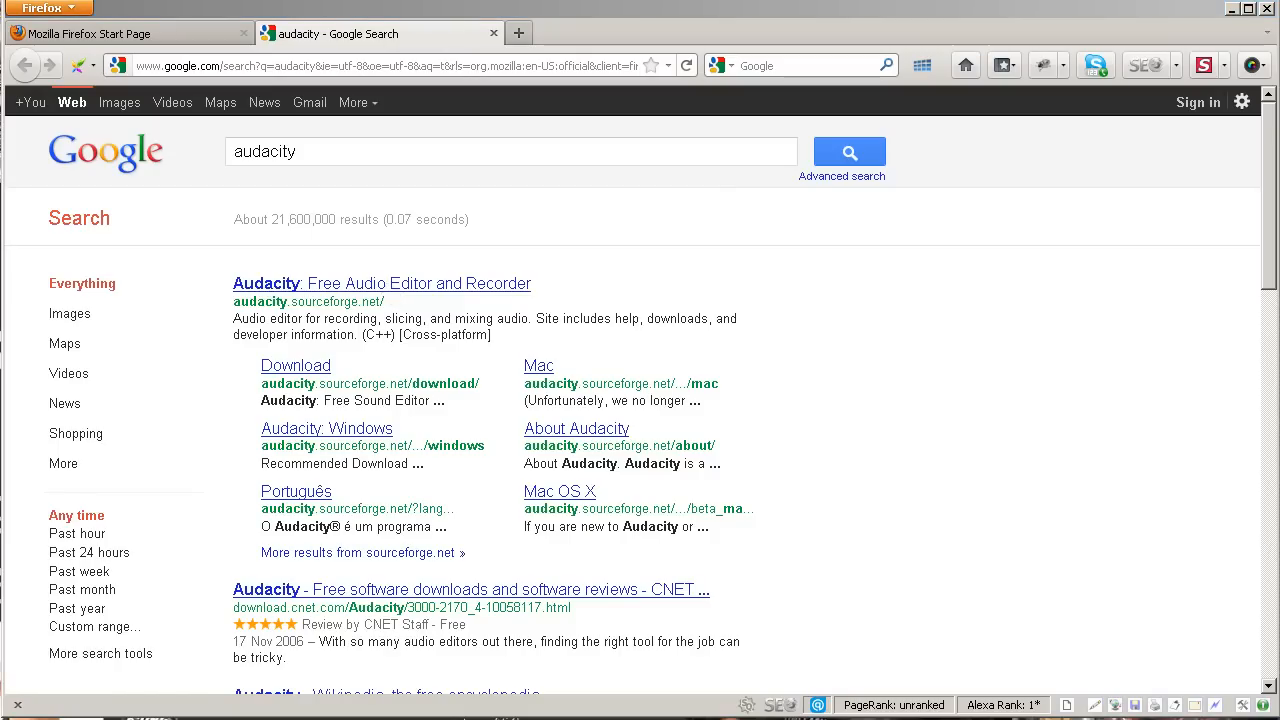
pyautogui.moveTo(946, 28)
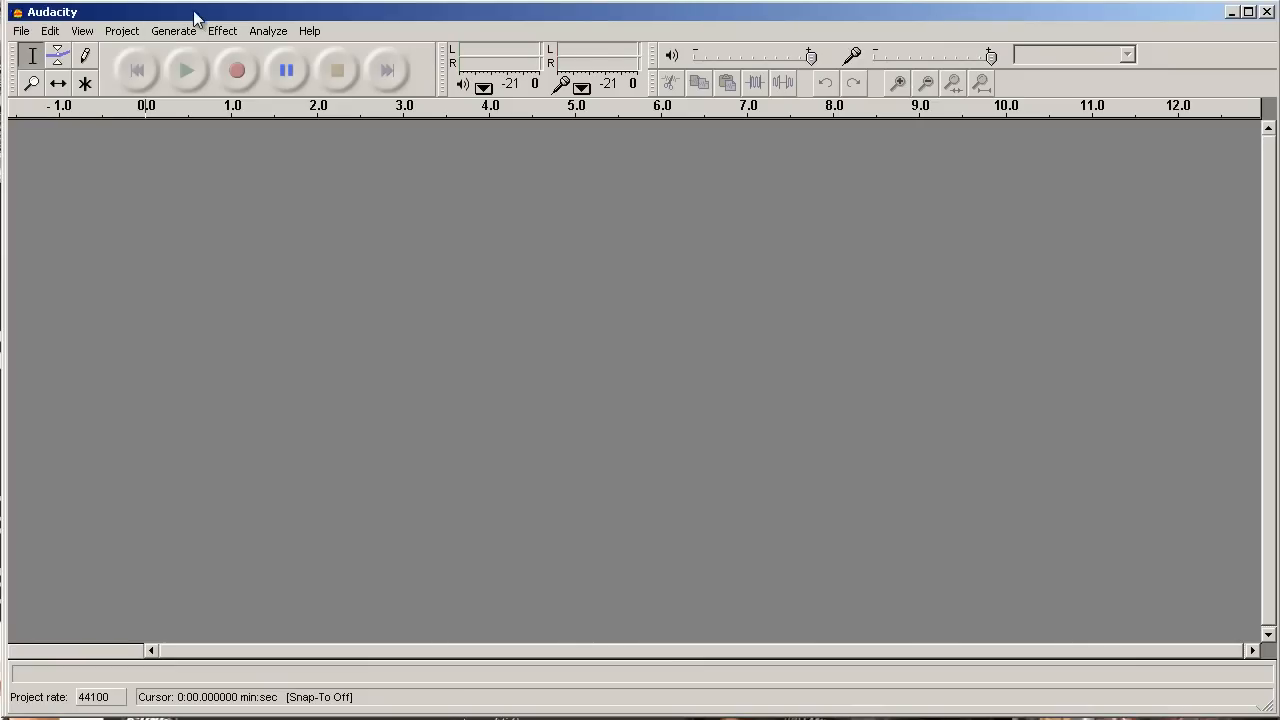
pyautogui.click(20, 30)
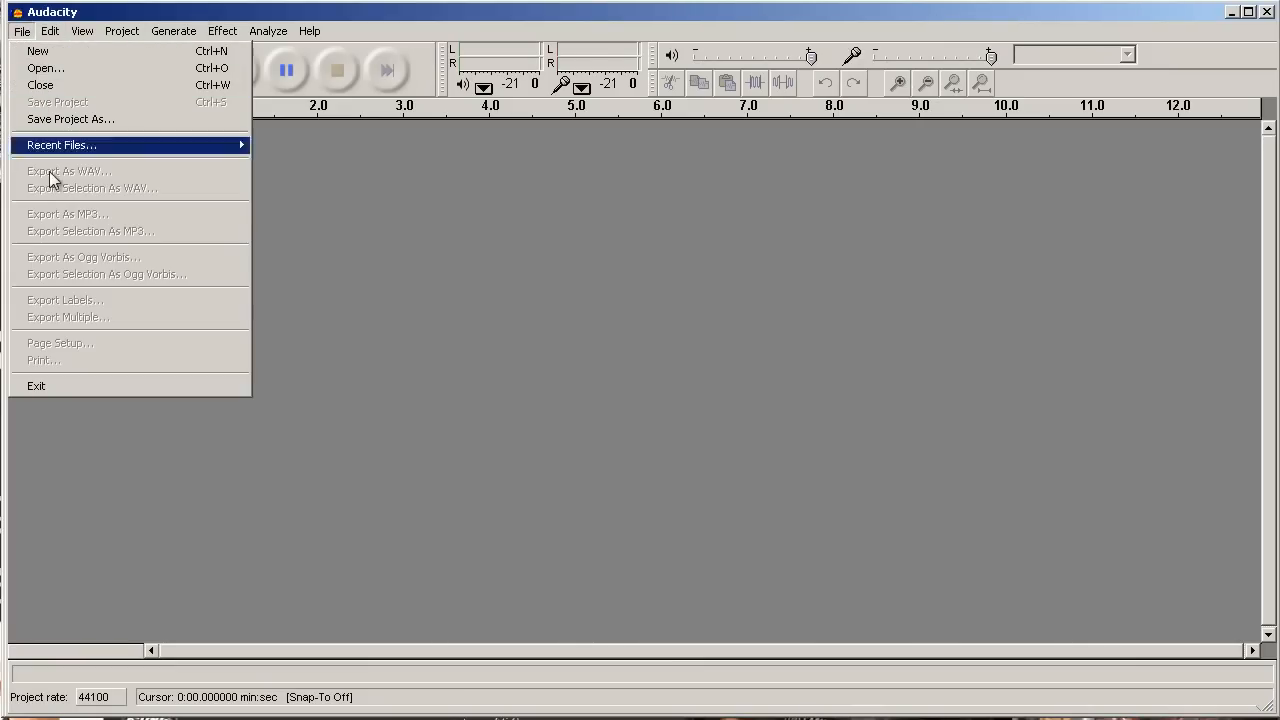
pyautogui.moveTo(113, 220)
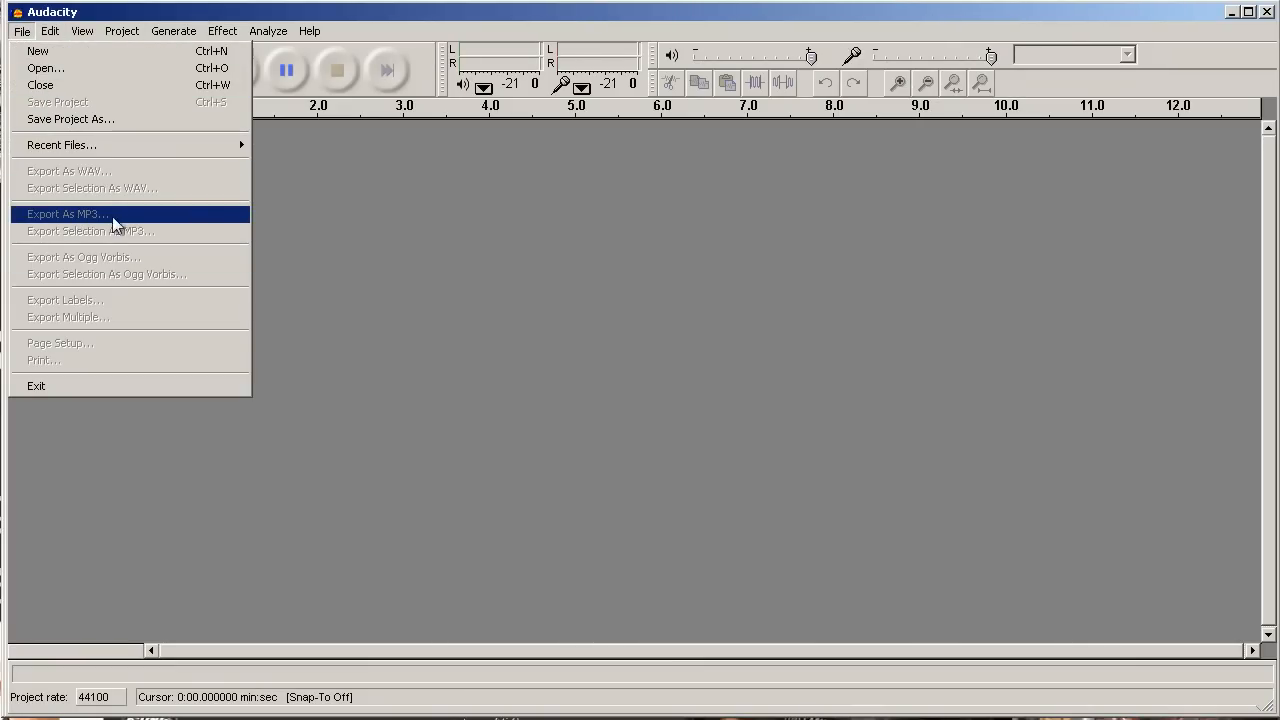
pyautogui.moveTo(33, 40)
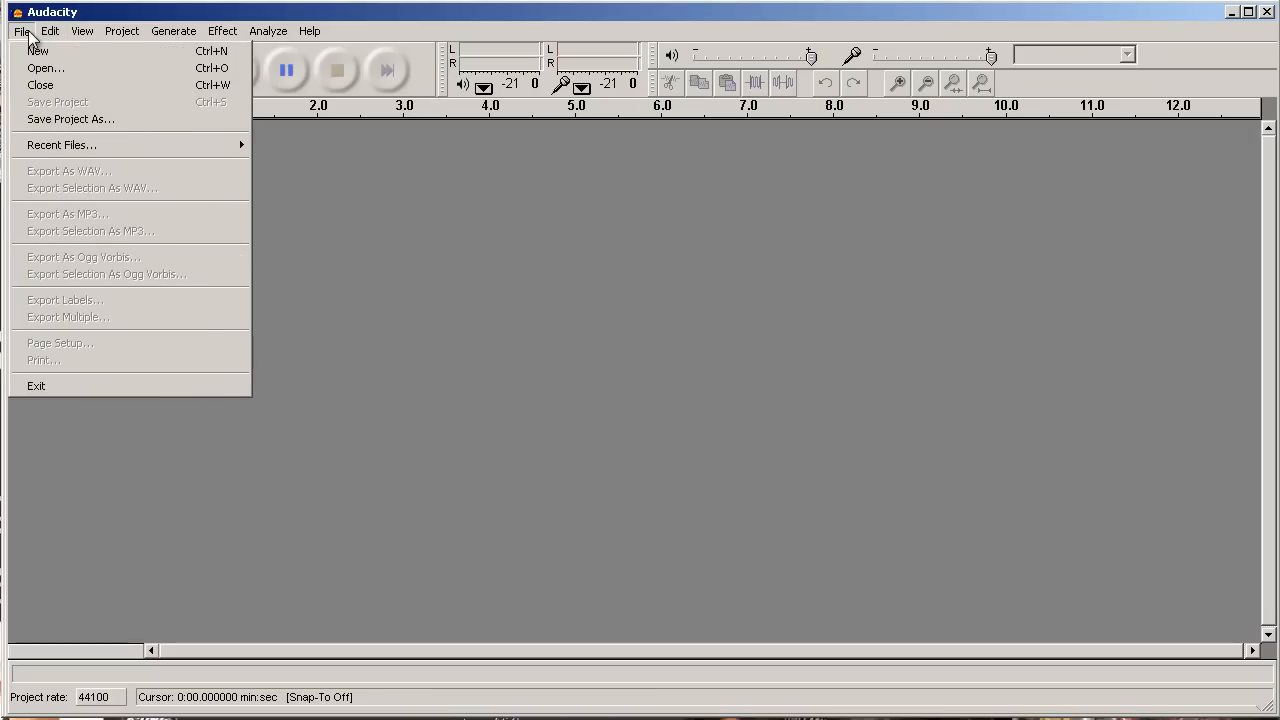
pyautogui.moveTo(90, 231)
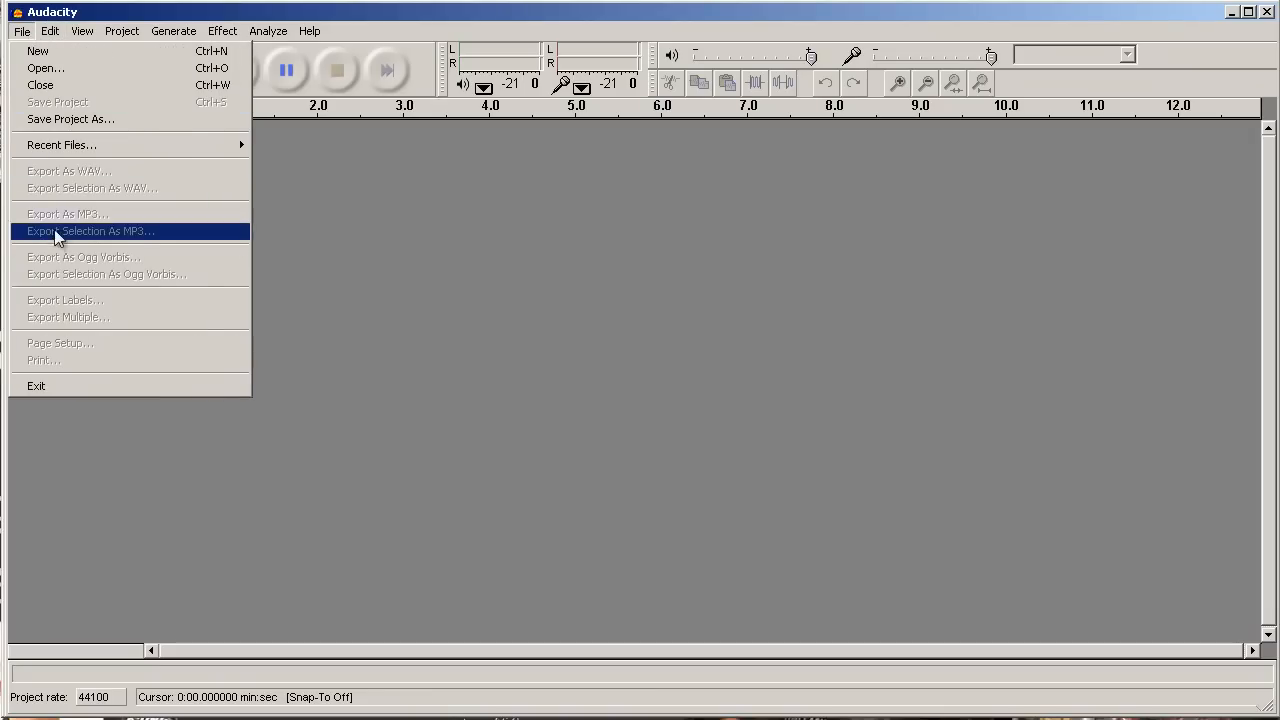
pyautogui.moveTo(65, 213)
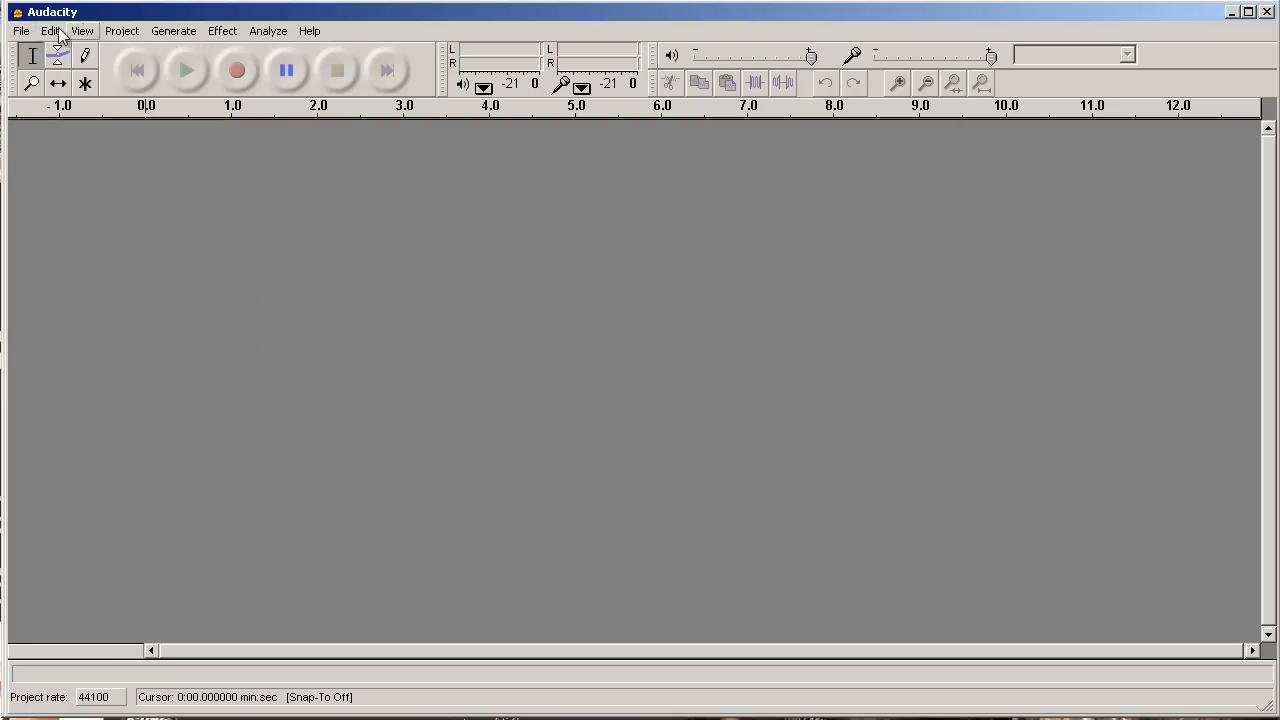
pyautogui.moveTo(1075, 25)
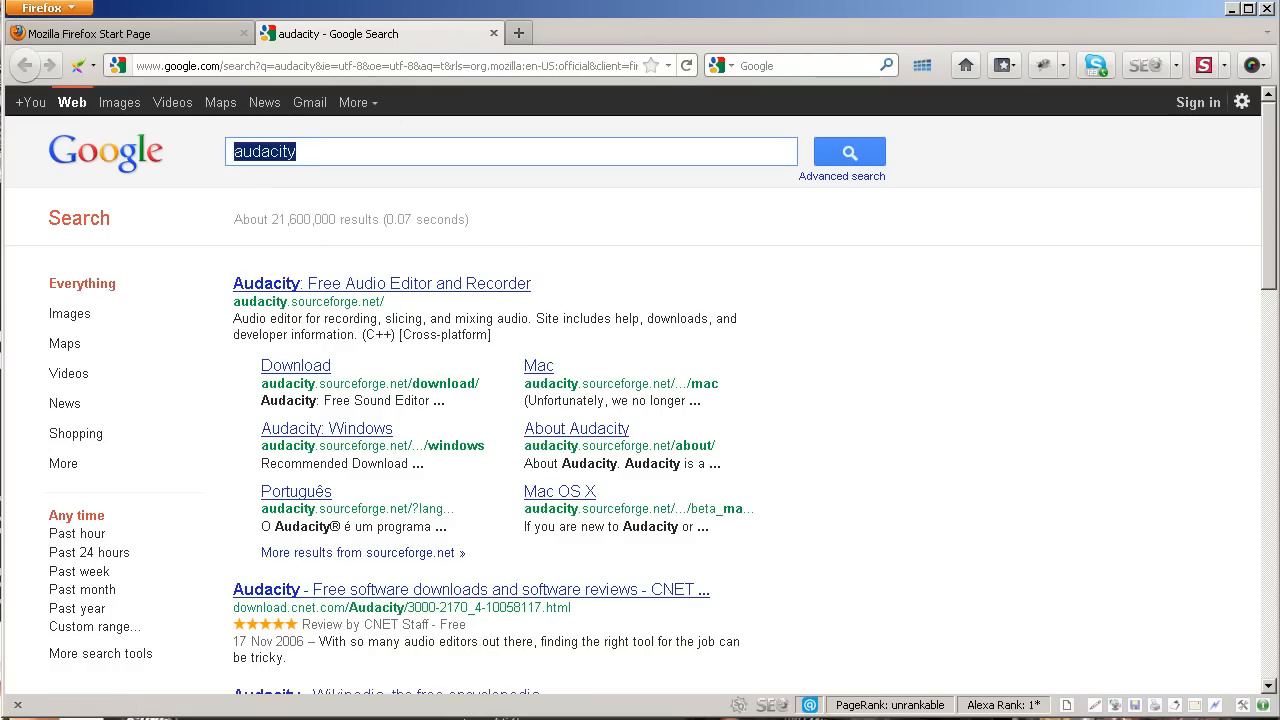
# Step: Search for MorphVOX Pro, open Screaming Bee's product page, and start the trial download
pyautogui.write('morphVOX pro')
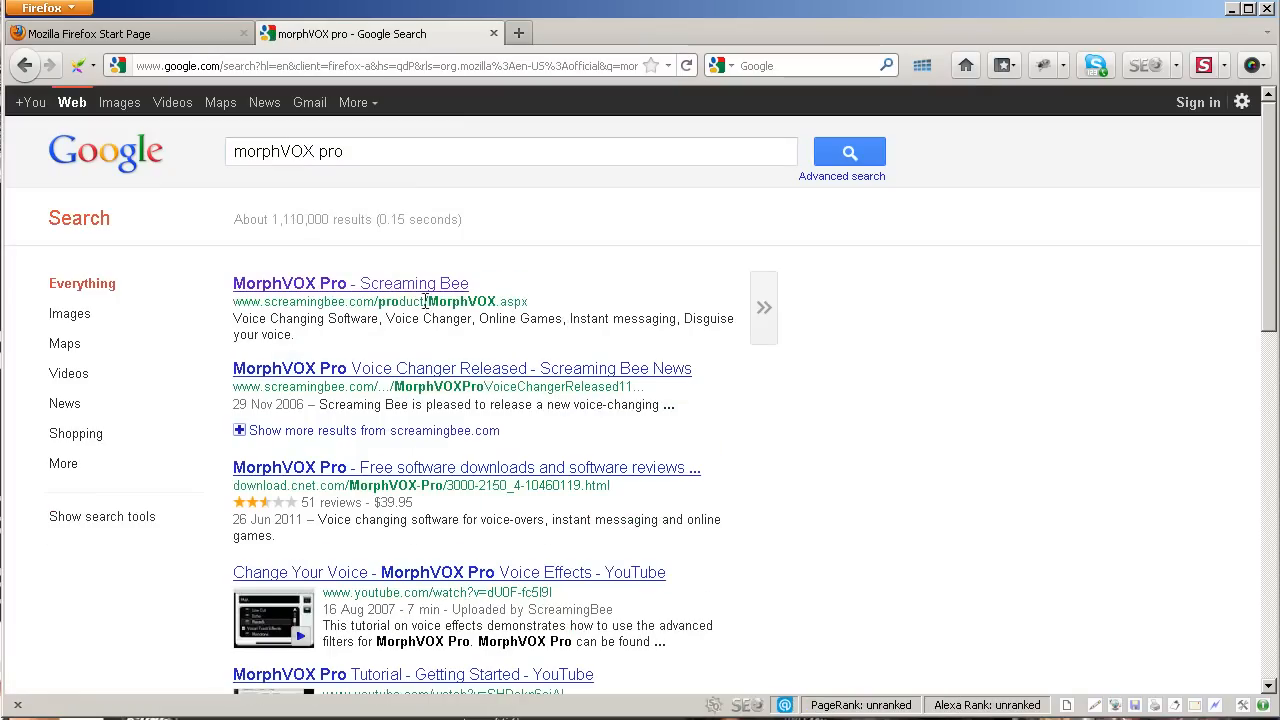
pyautogui.moveTo(420, 295)
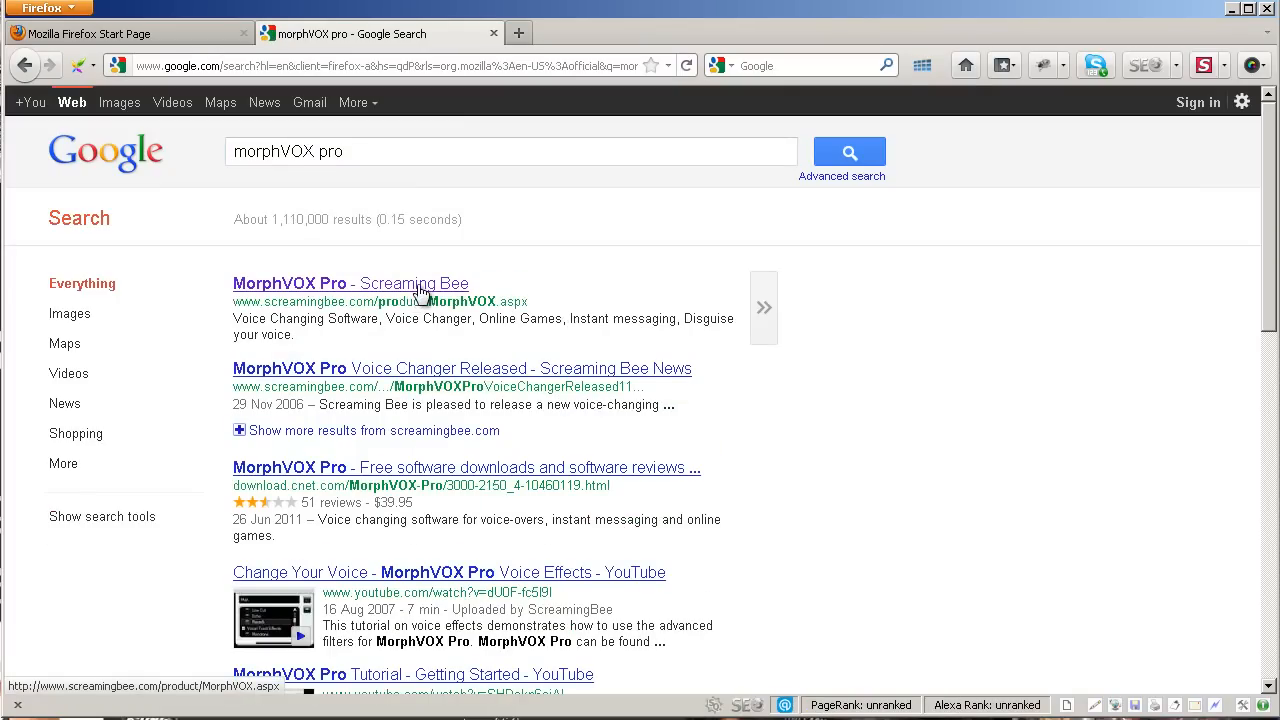
pyautogui.click(351, 283)
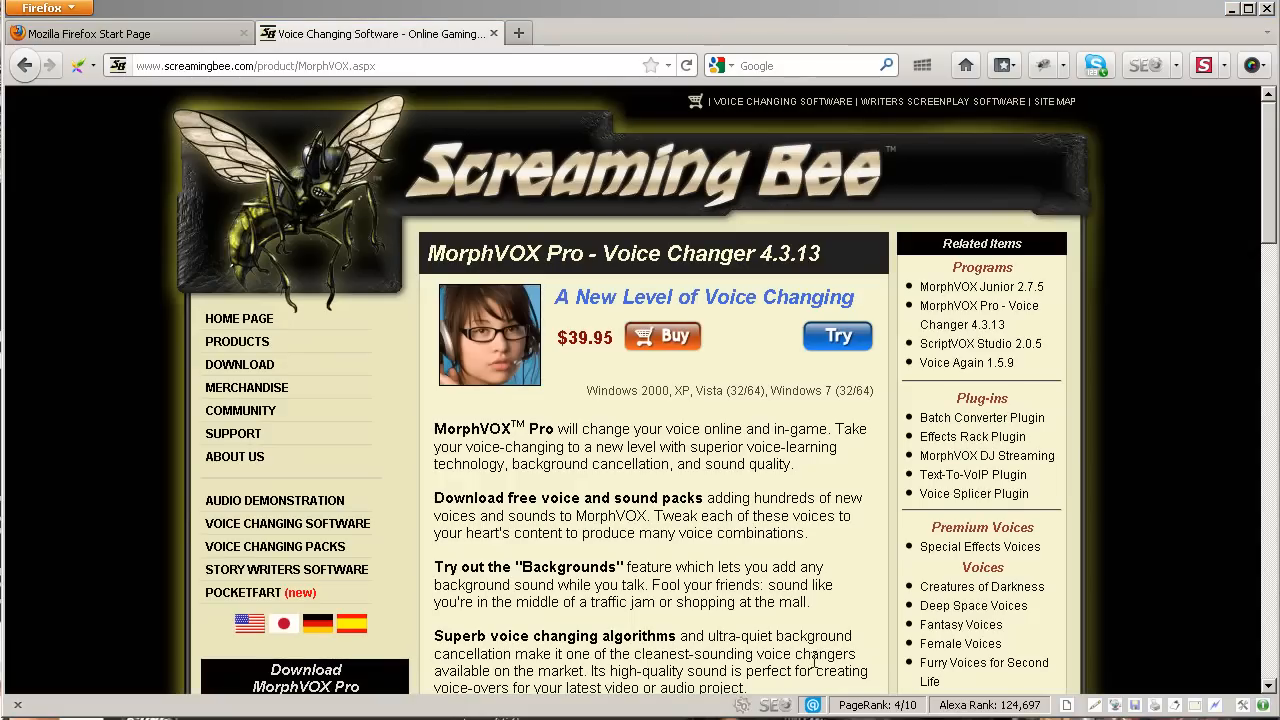
pyautogui.click(837, 335)
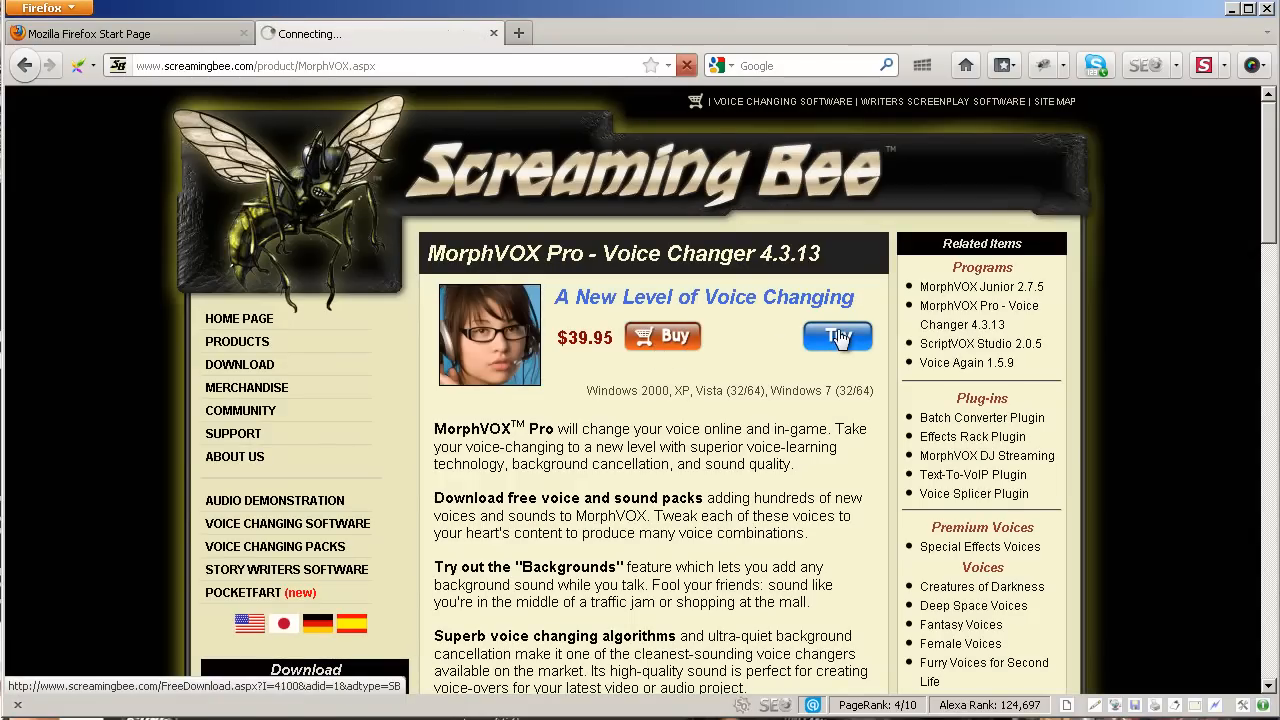
pyautogui.click(837, 335)
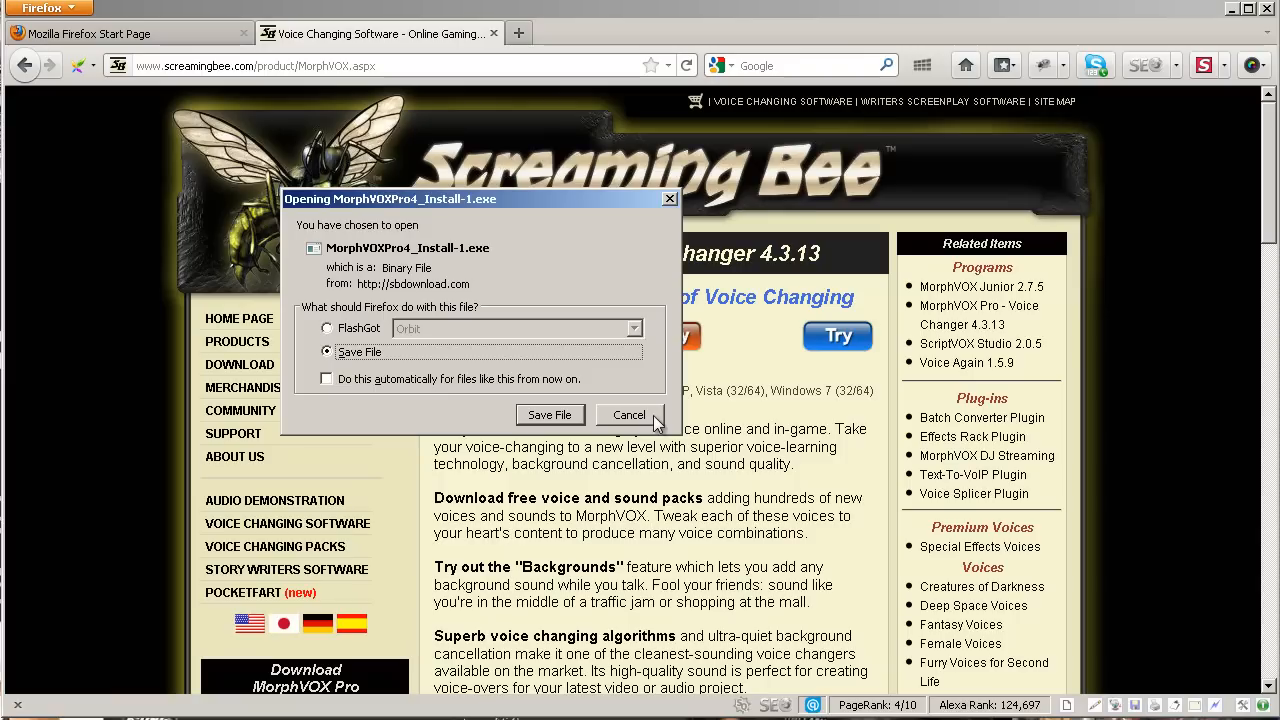
# Step: Cancel the MorphVOX Pro installer download in Firefox
pyautogui.click(629, 415)
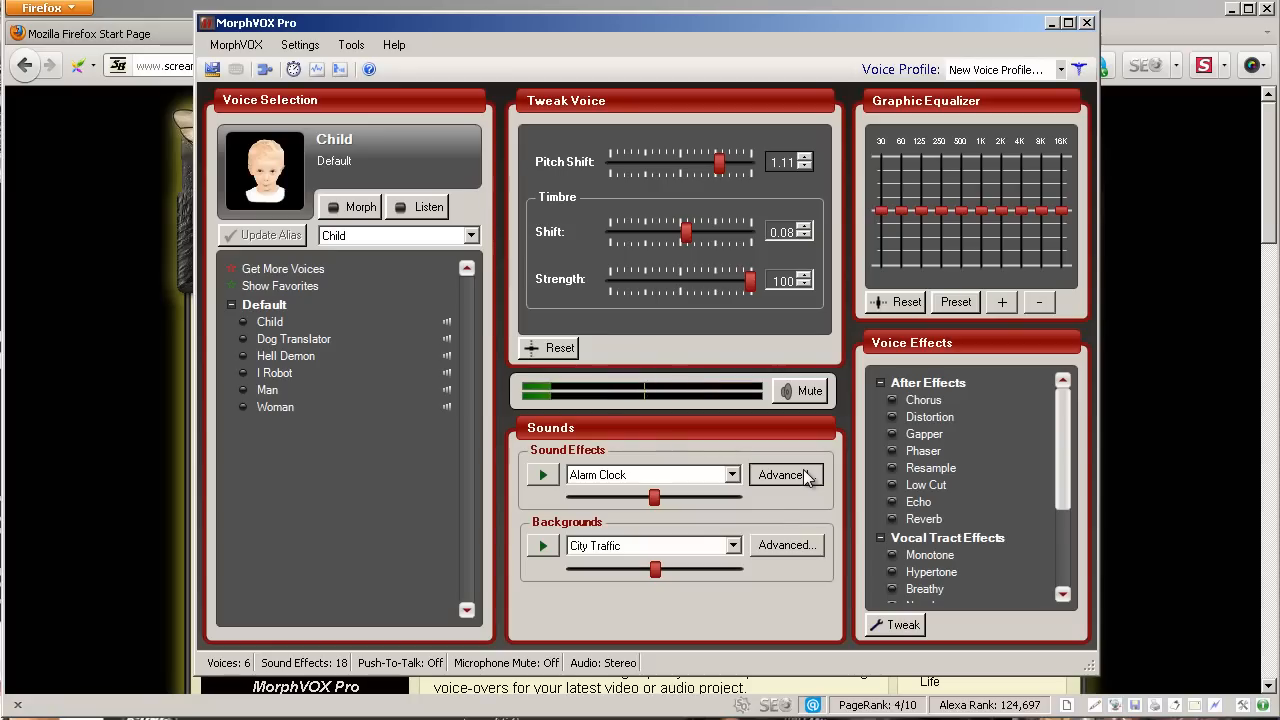
# Step: Create an empty sound effects pack named 'new greeting' through Advanced and Customize
pyautogui.click(785, 474)
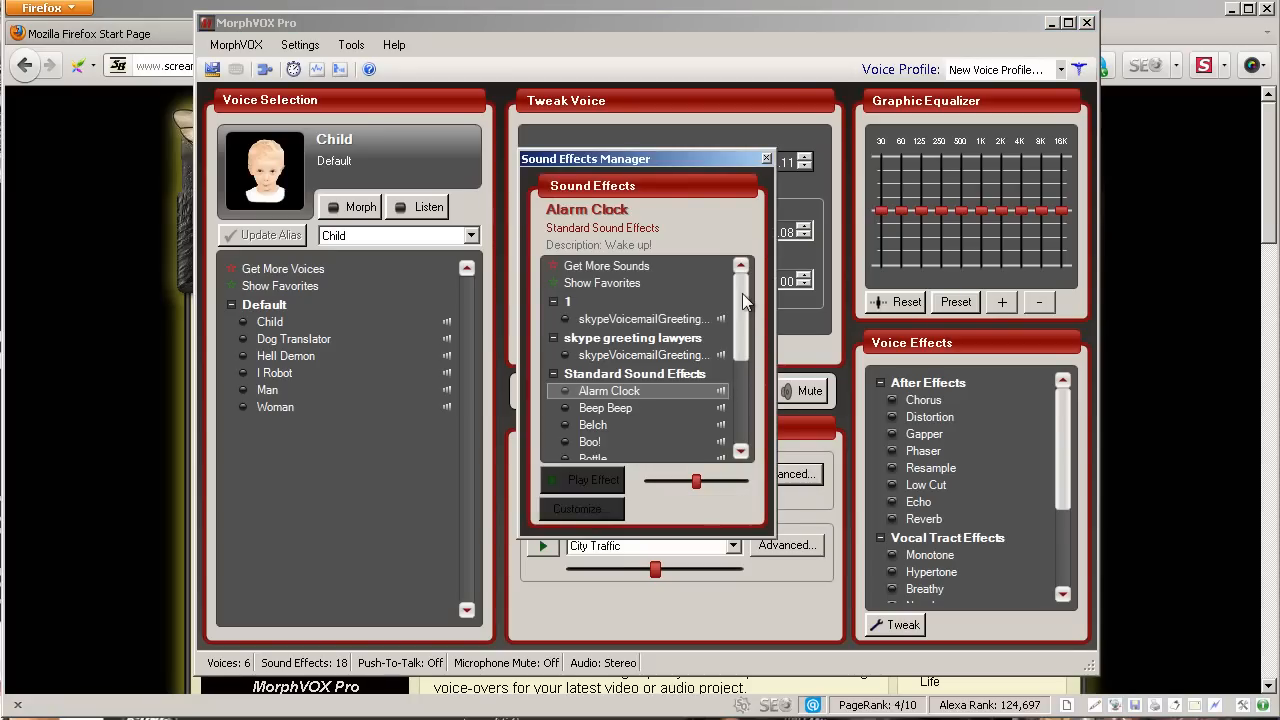
pyautogui.scroll(-3)
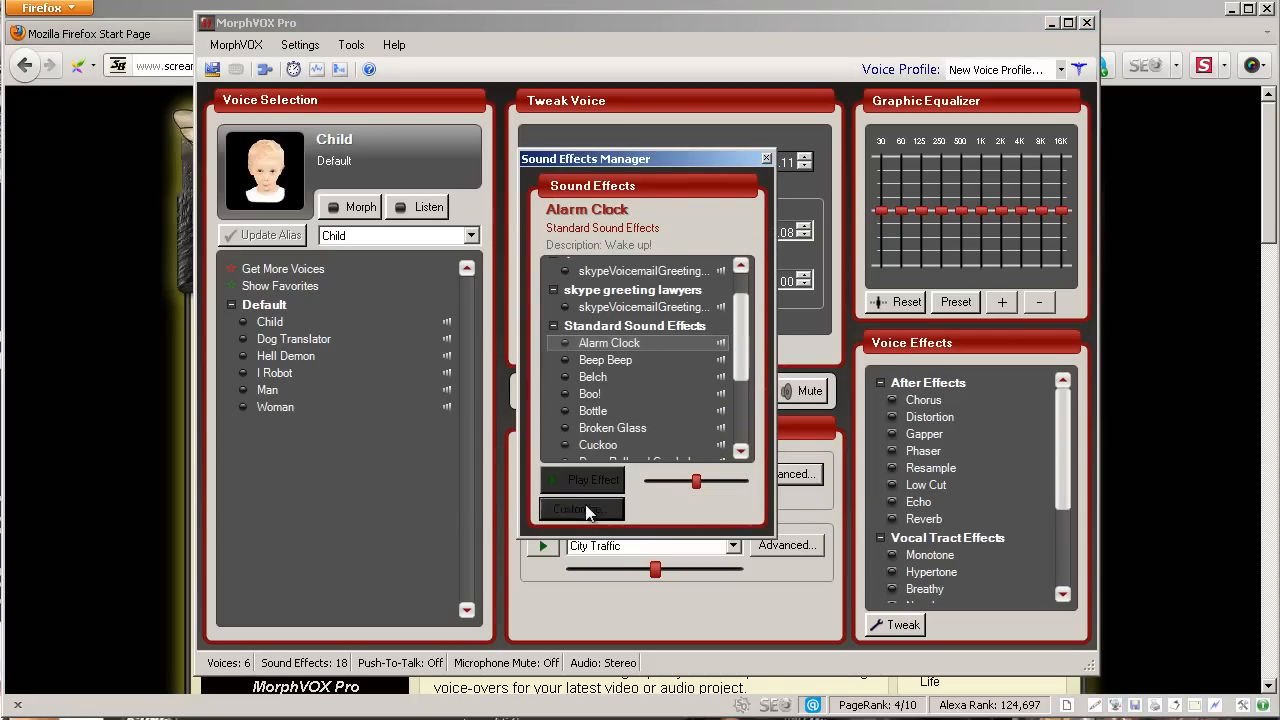
pyautogui.click(581, 510)
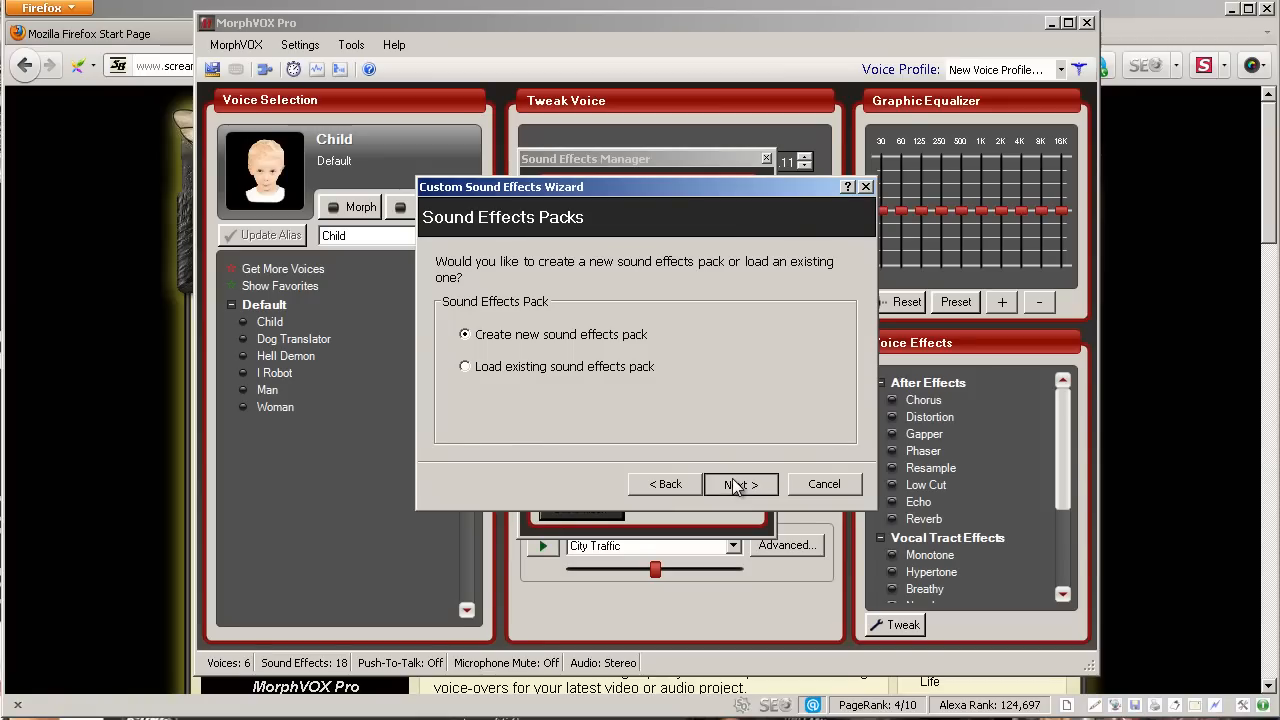
pyautogui.click(740, 484)
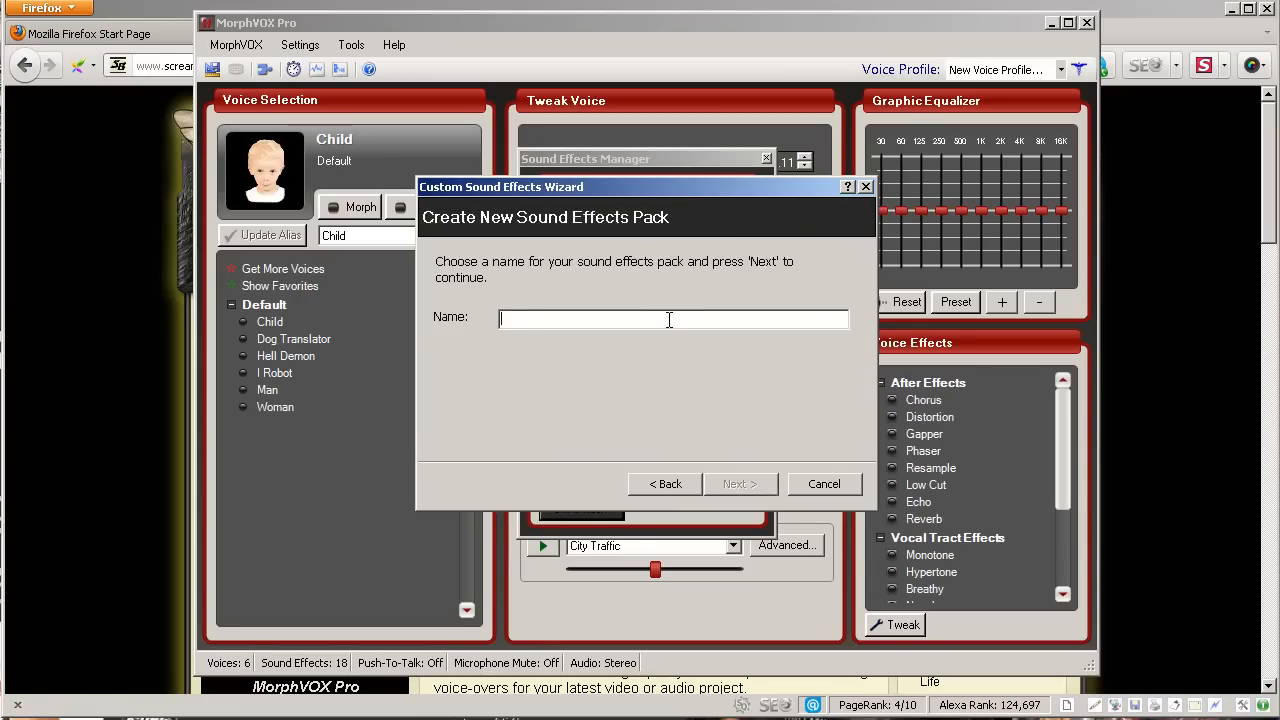
pyautogui.write('new greating')
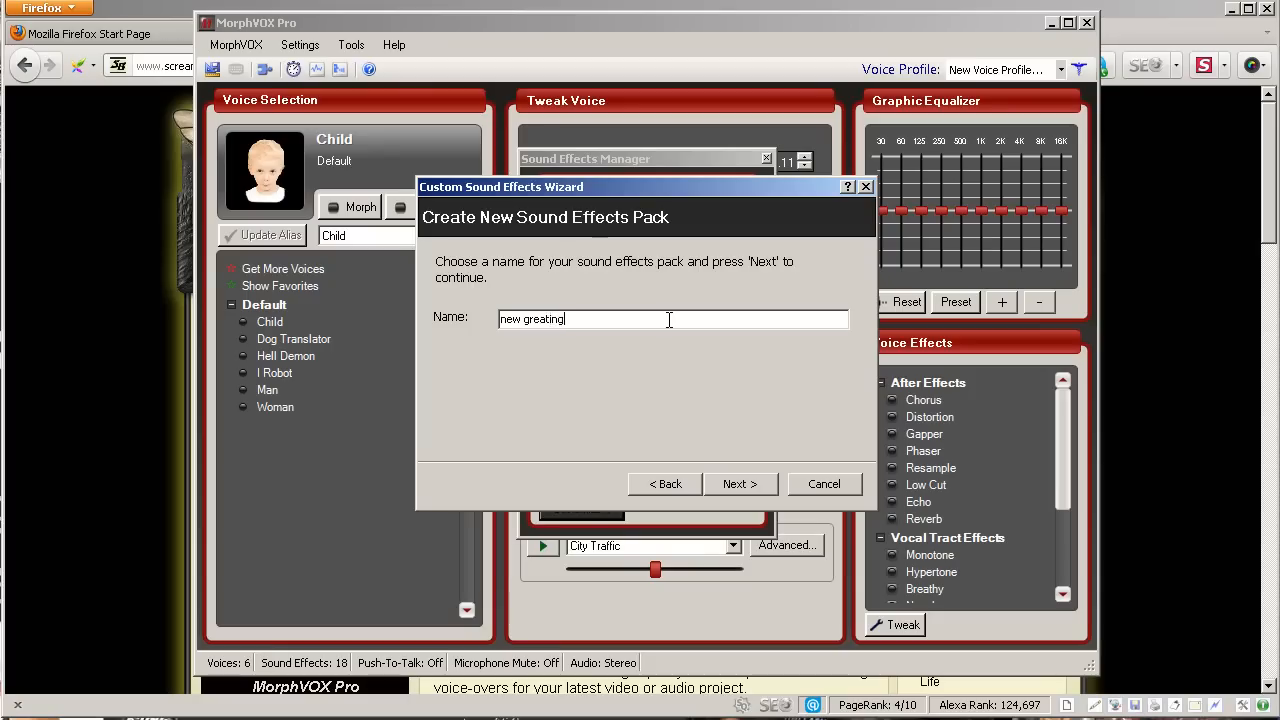
pyautogui.press('BackSpace')
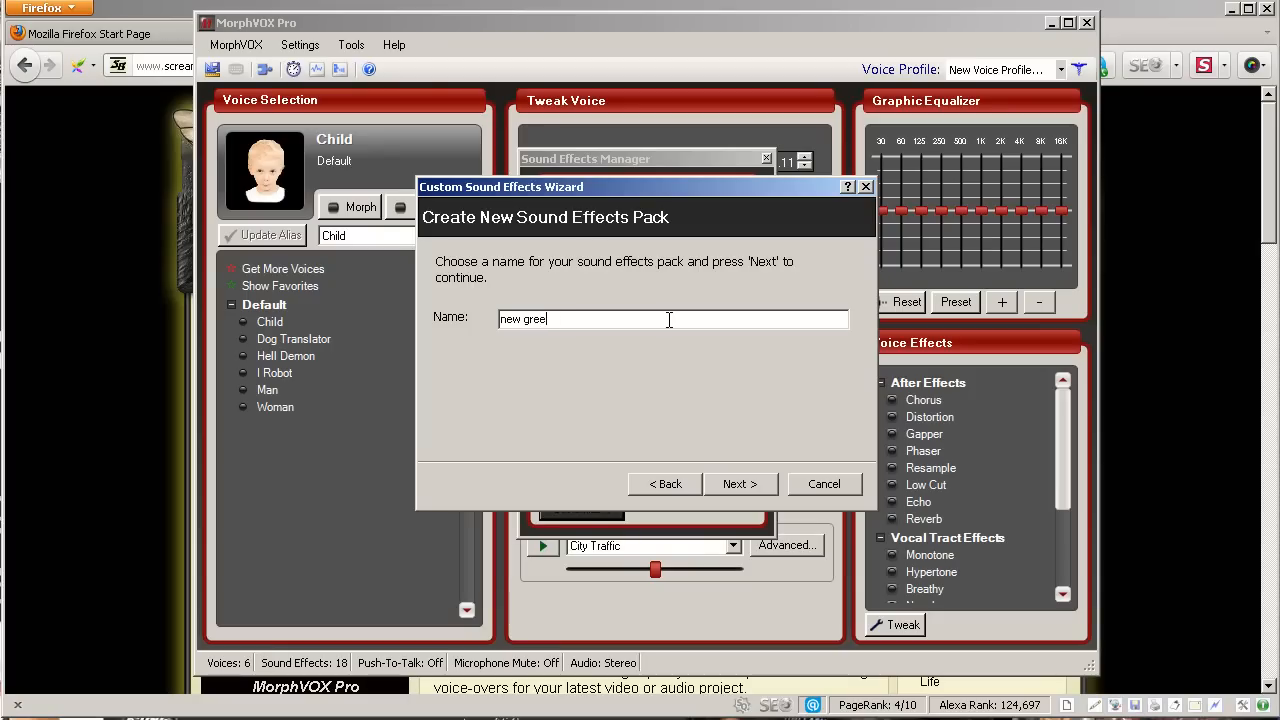
pyautogui.write('ting')
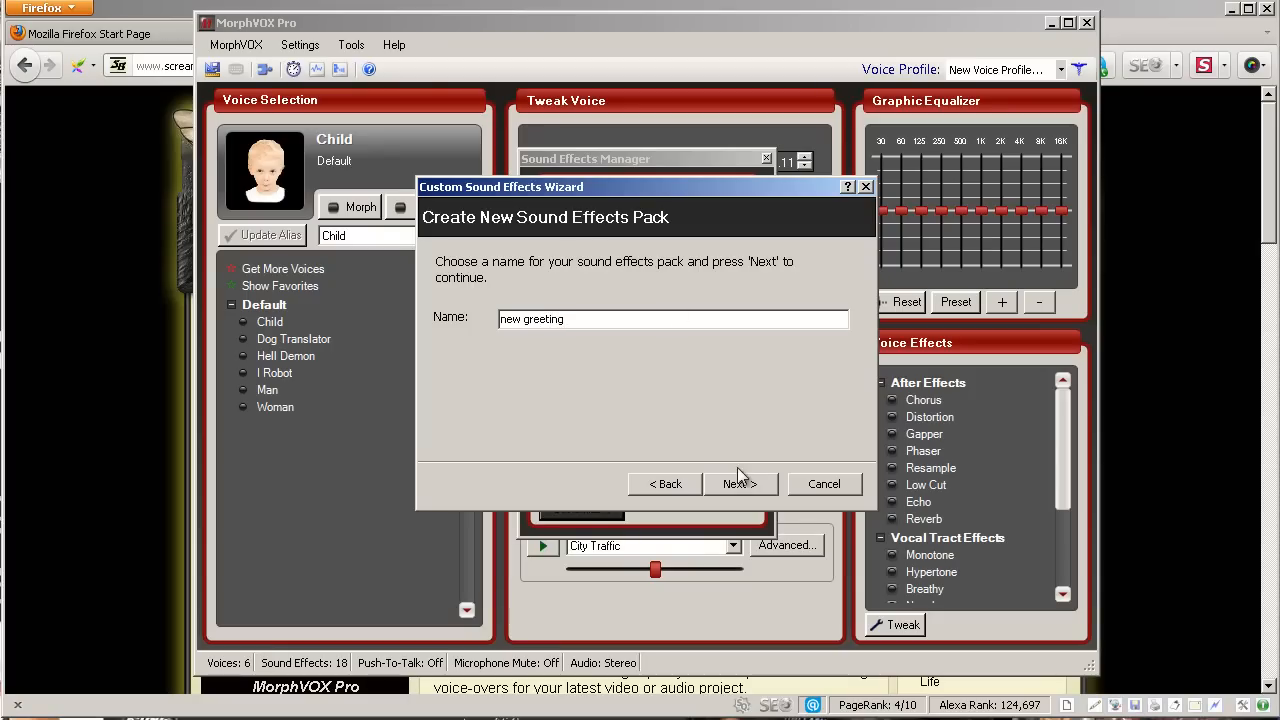
pyautogui.click(740, 484)
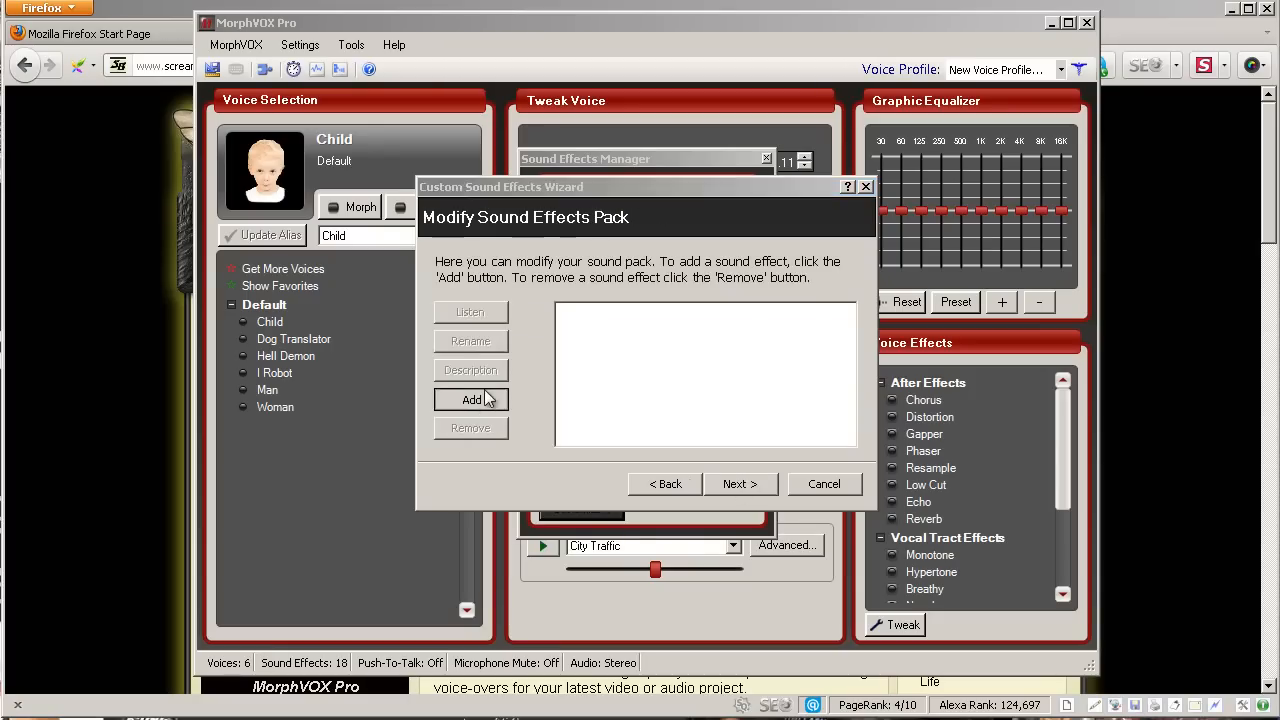
# Step: Add greeting.mp3 from Documents to the pack and preview it
pyautogui.click(471, 399)
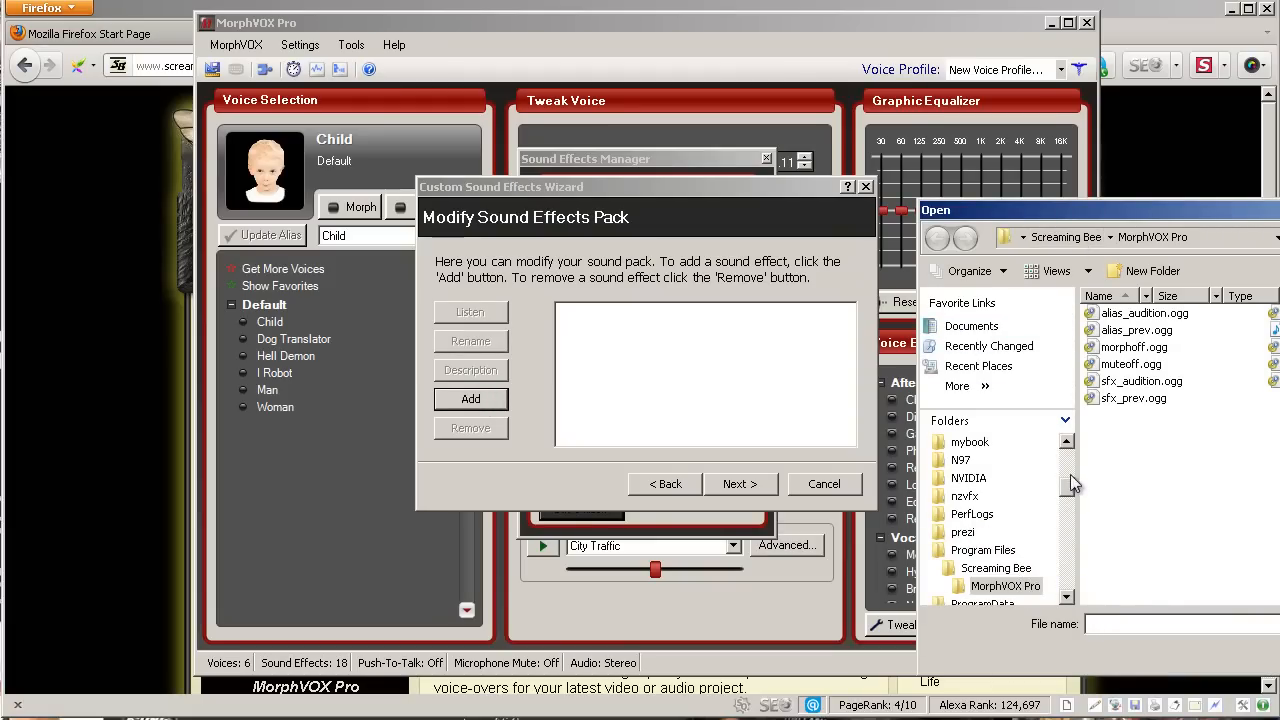
pyautogui.click(970, 326)
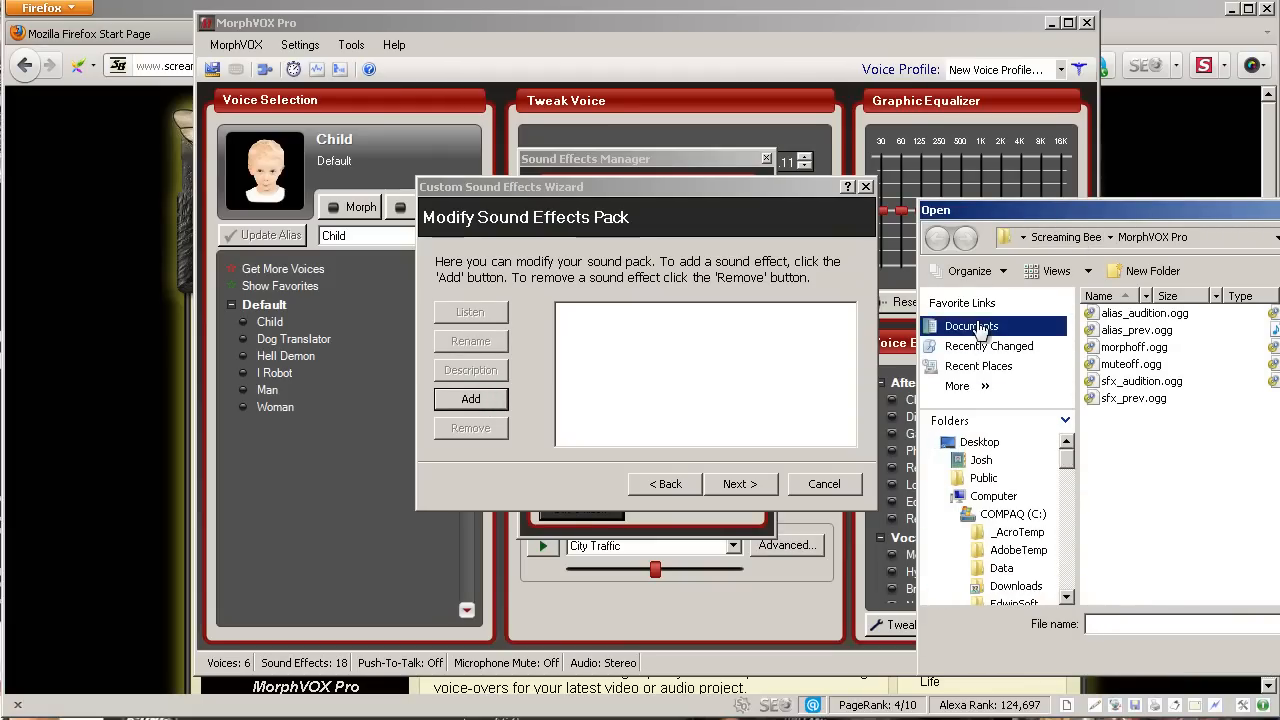
pyautogui.click(971, 325)
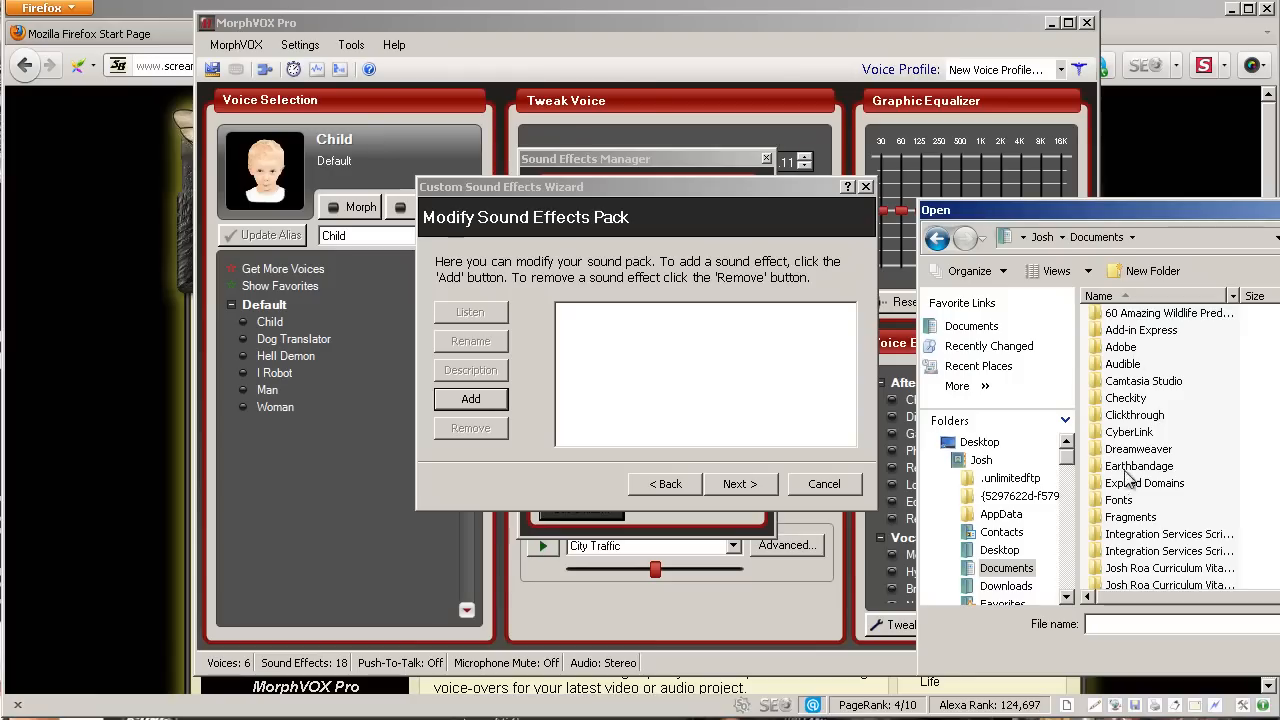
pyautogui.scroll(-3)
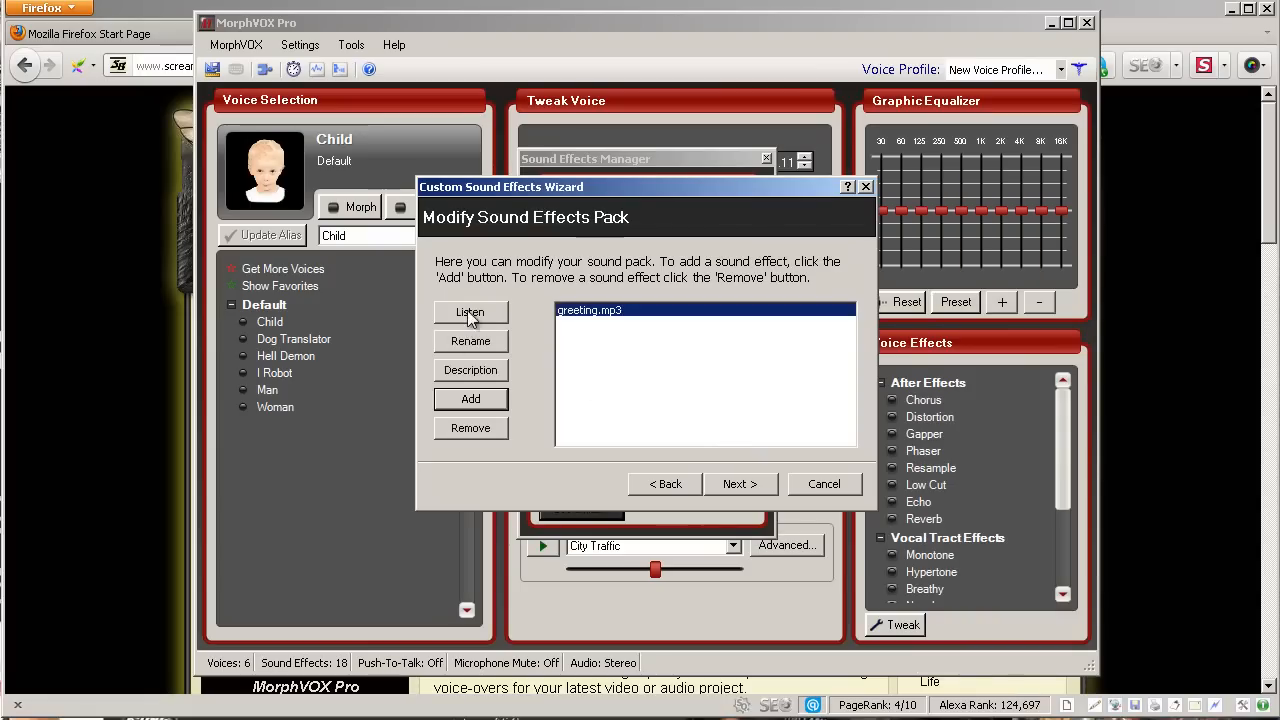
pyautogui.click(470, 312)
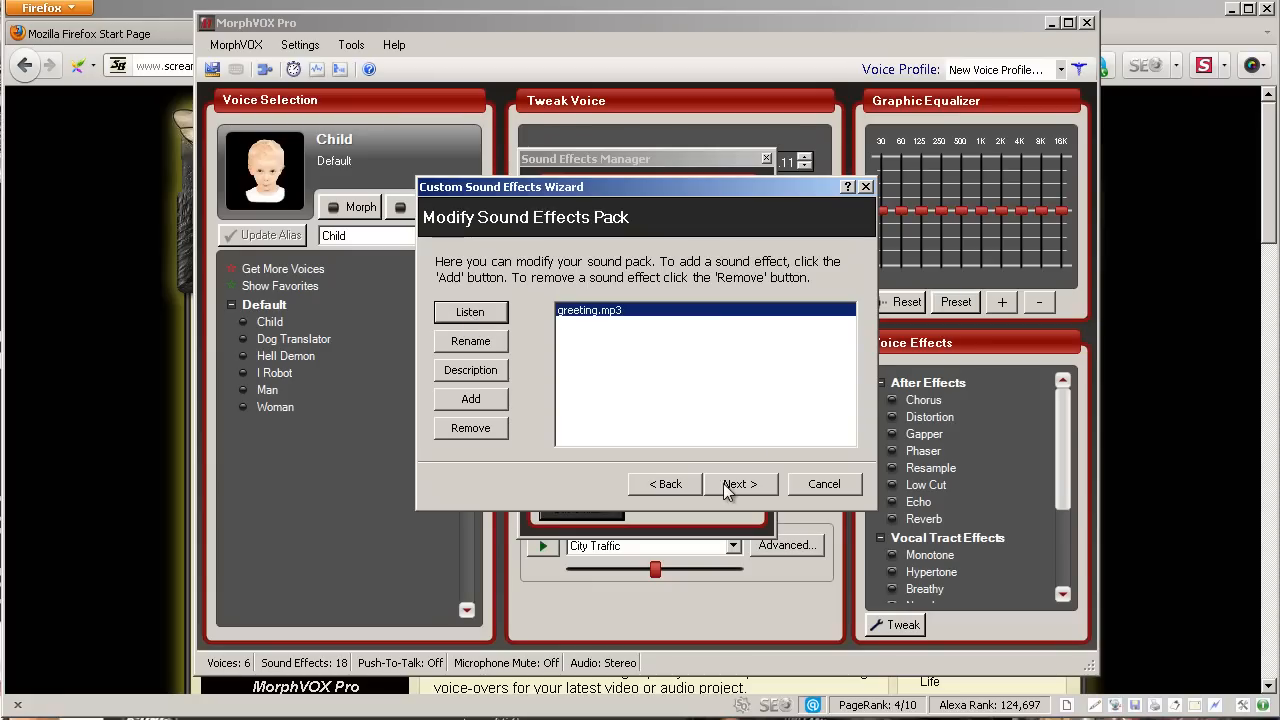
# Step: Save the 'new greeting' pack and finish the Custom Sound Effects Wizard
pyautogui.click(739, 484)
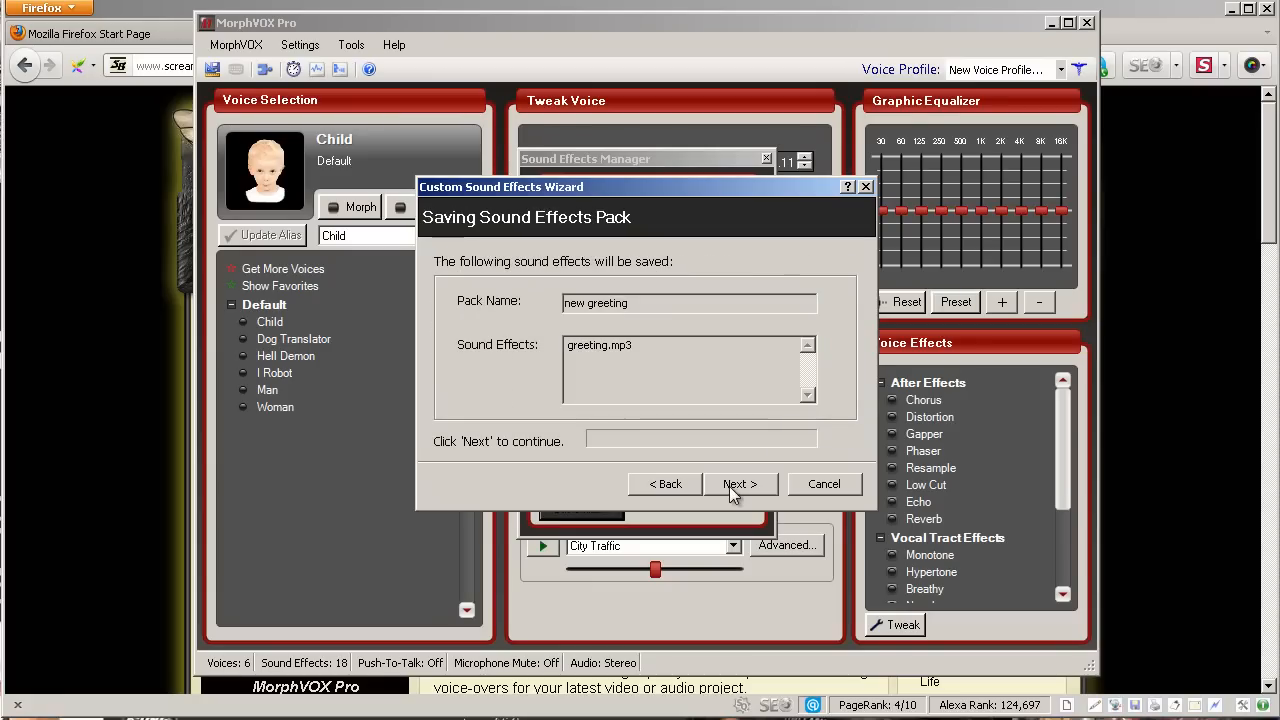
pyautogui.click(740, 484)
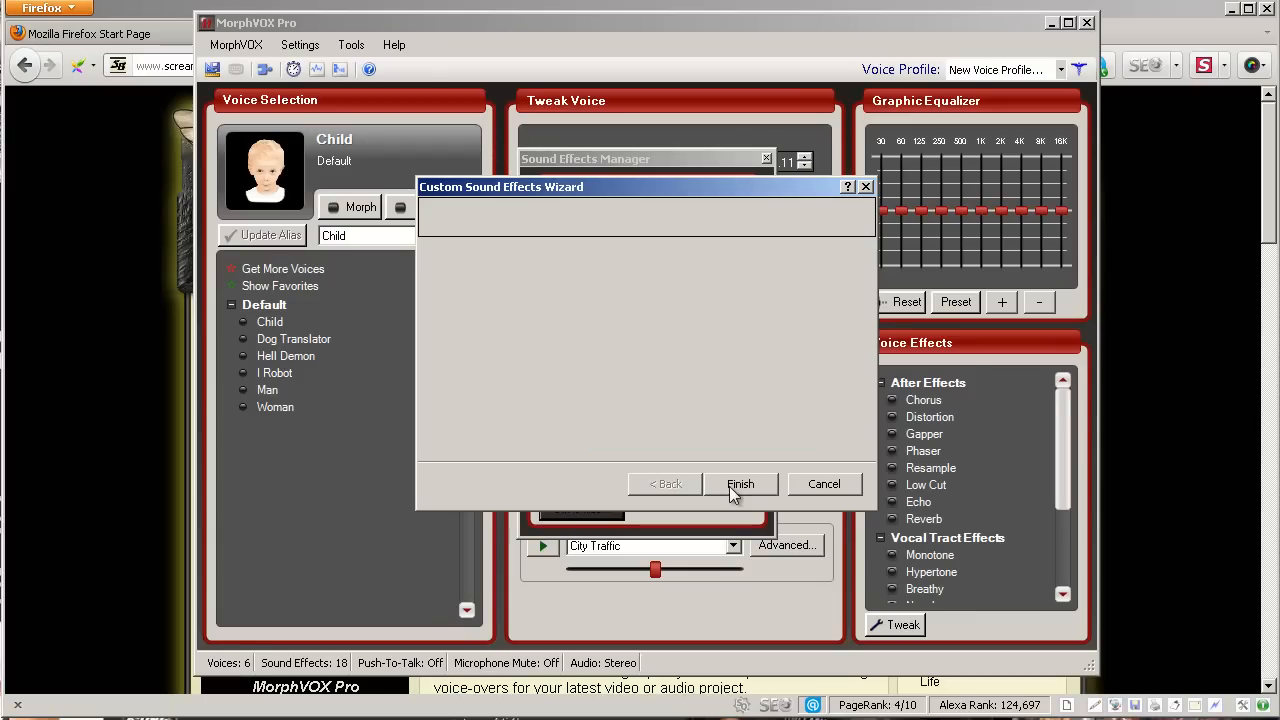
pyautogui.click(741, 484)
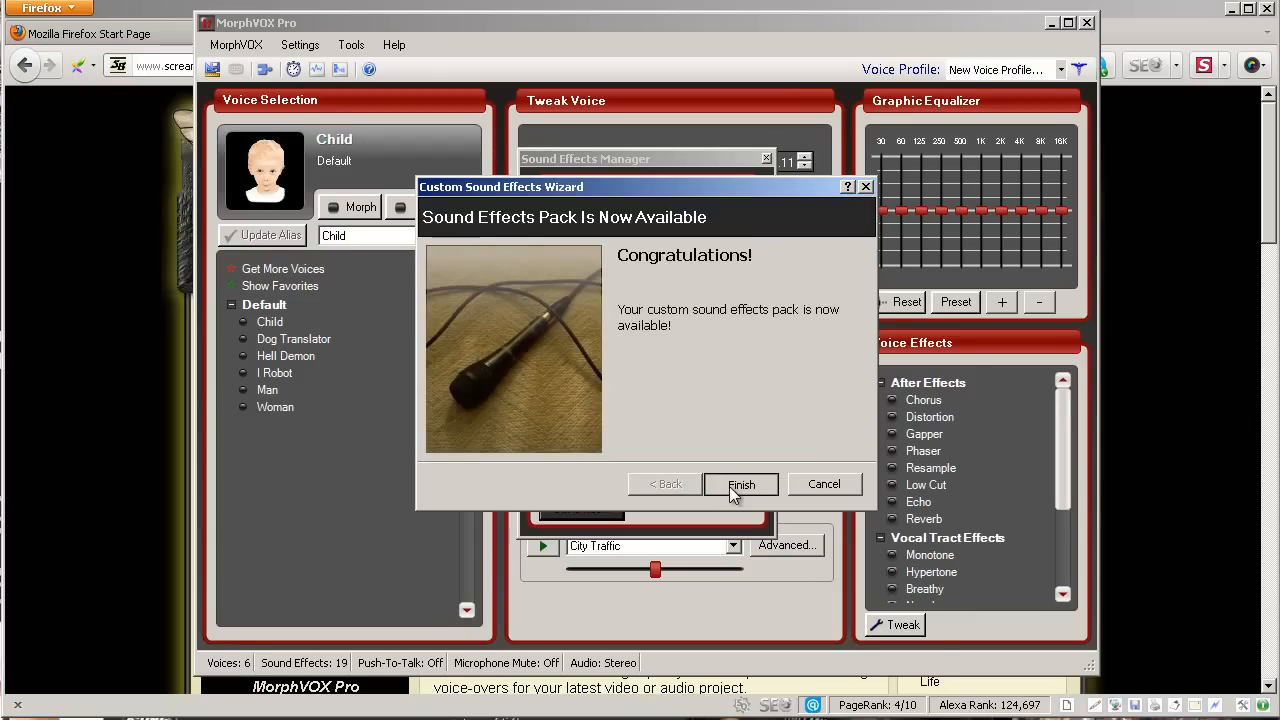
pyautogui.click(741, 484)
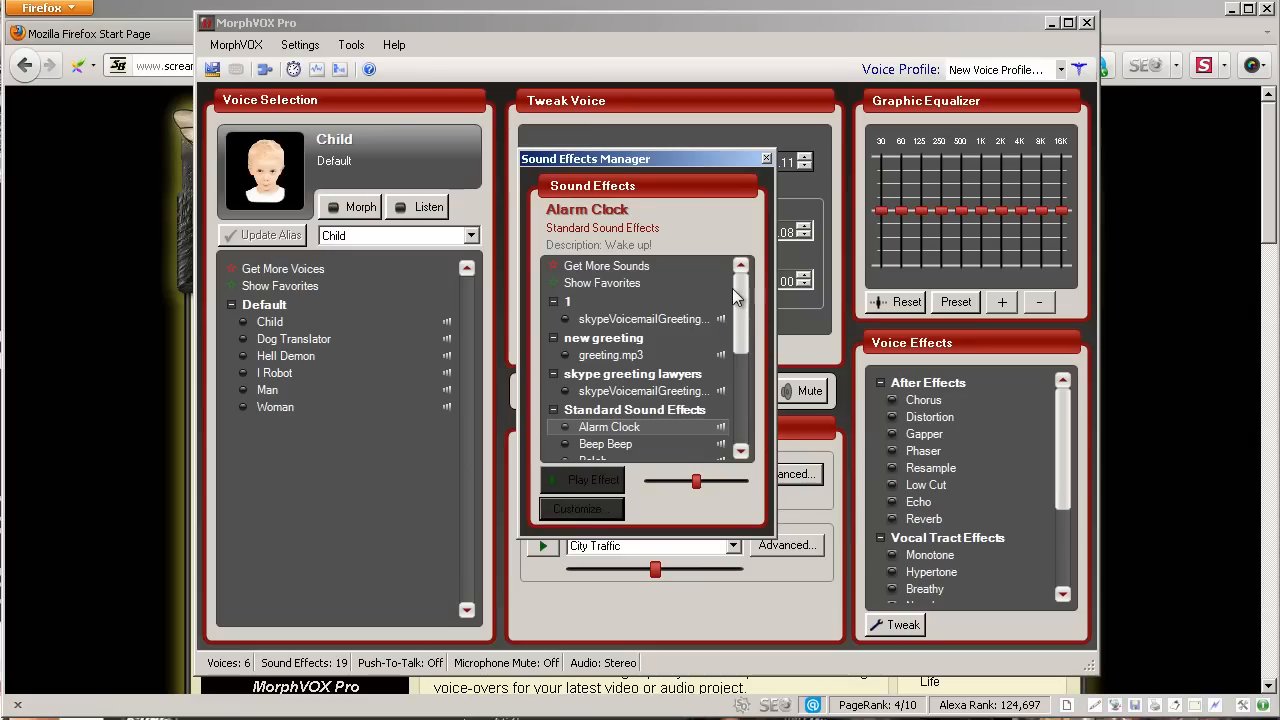
pyautogui.moveTo(630, 218)
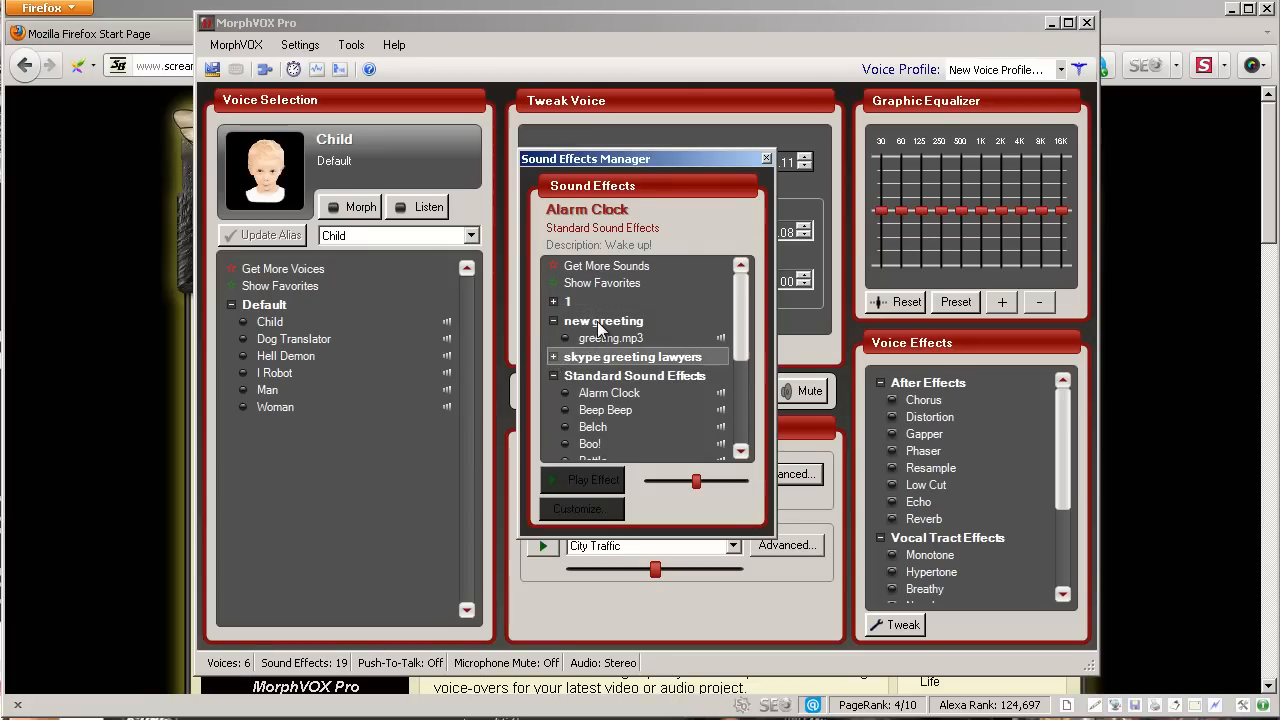
# Step: Select greeting.mp3 under 'new greeting', play and stop it, then close the manager
pyautogui.click(610, 338)
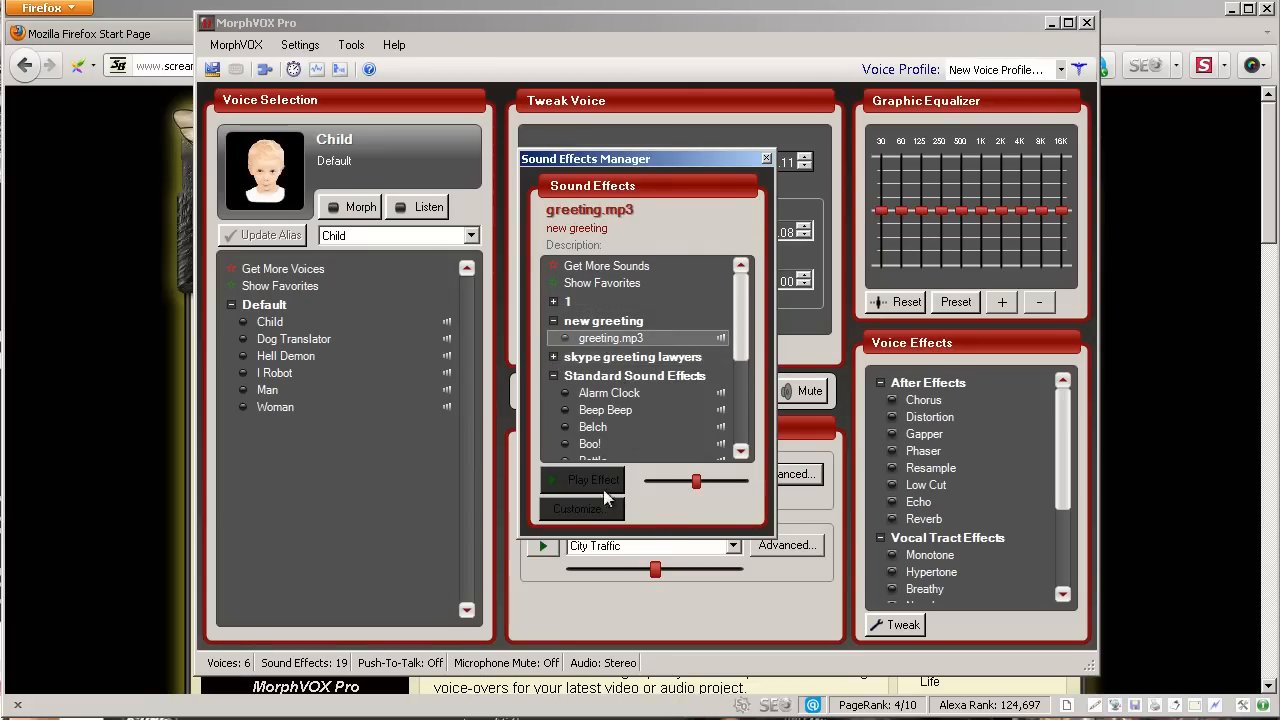
pyautogui.click(585, 480)
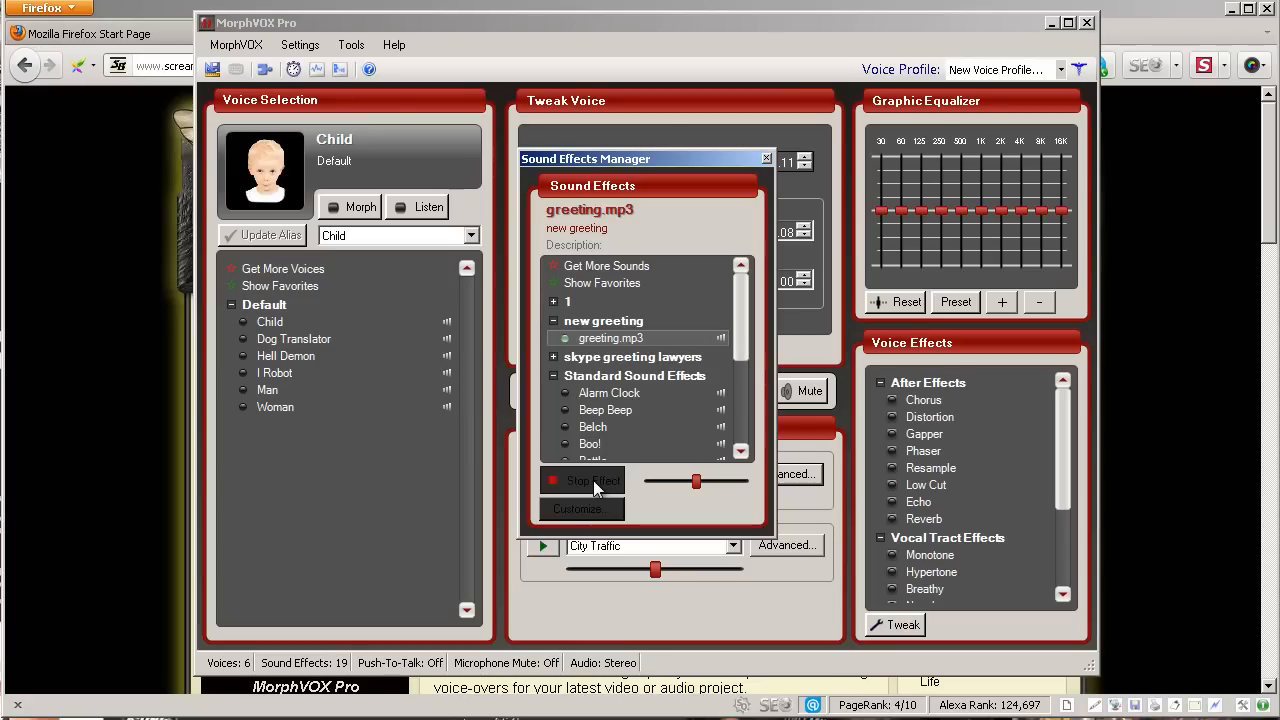
pyautogui.click(582, 480)
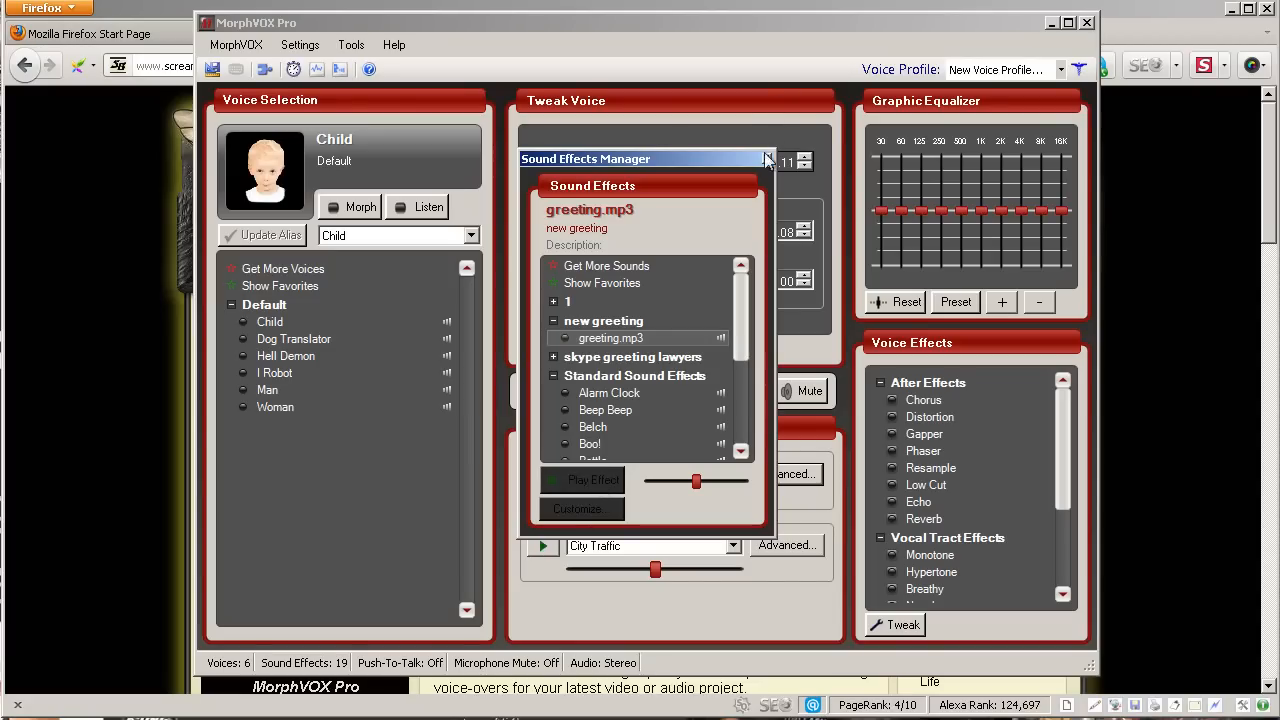
pyautogui.click(768, 159)
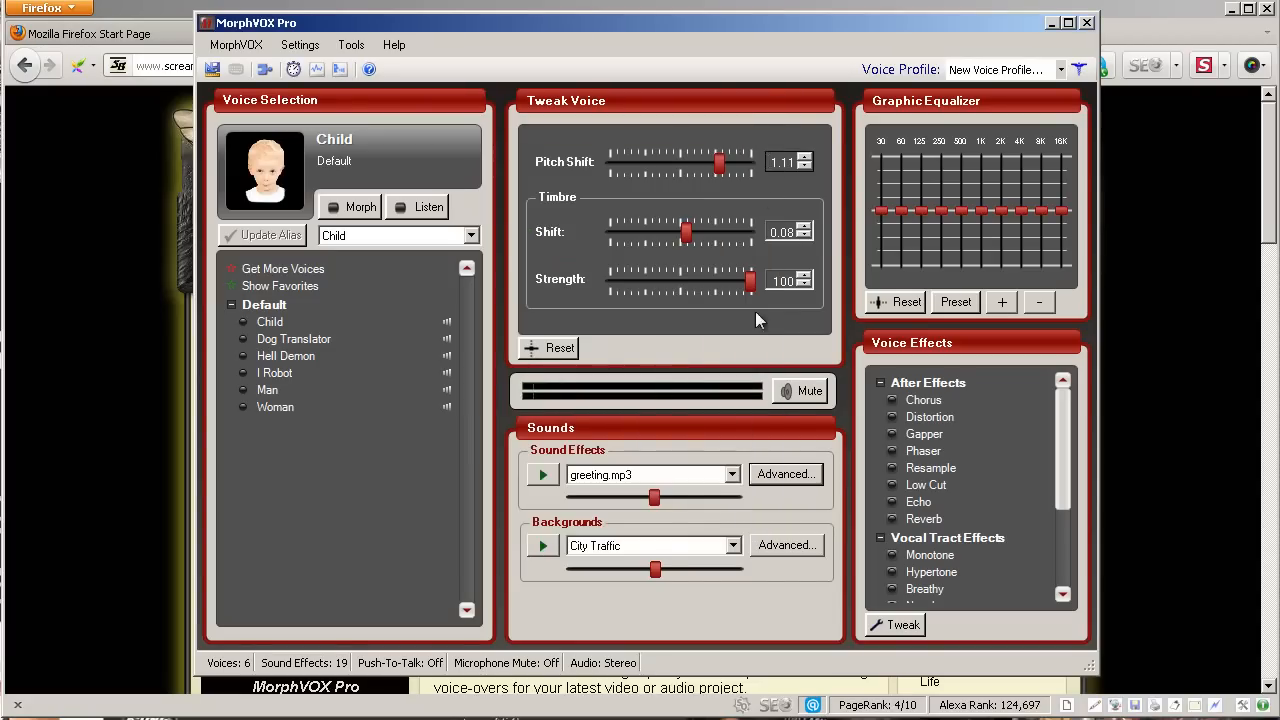
pyautogui.click(542, 474)
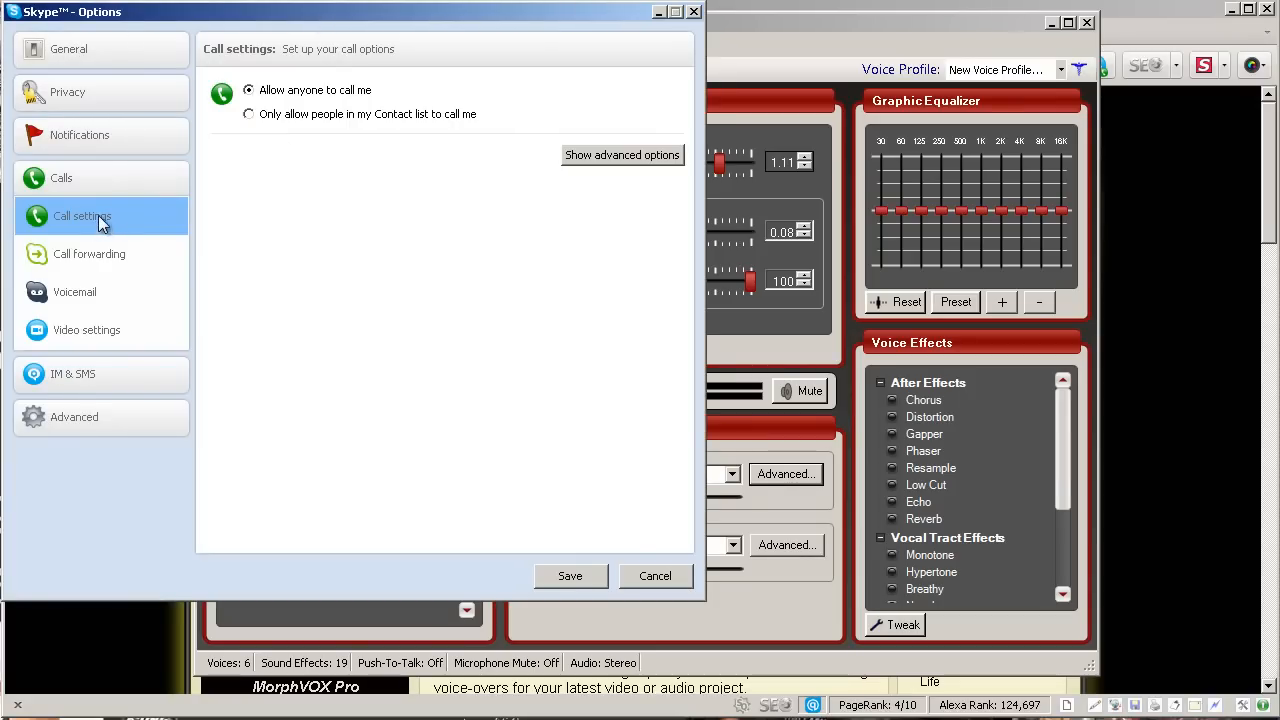
# Step: Reset Skype's voicemail greeting to the 6-second default and play it back
pyautogui.click(75, 291)
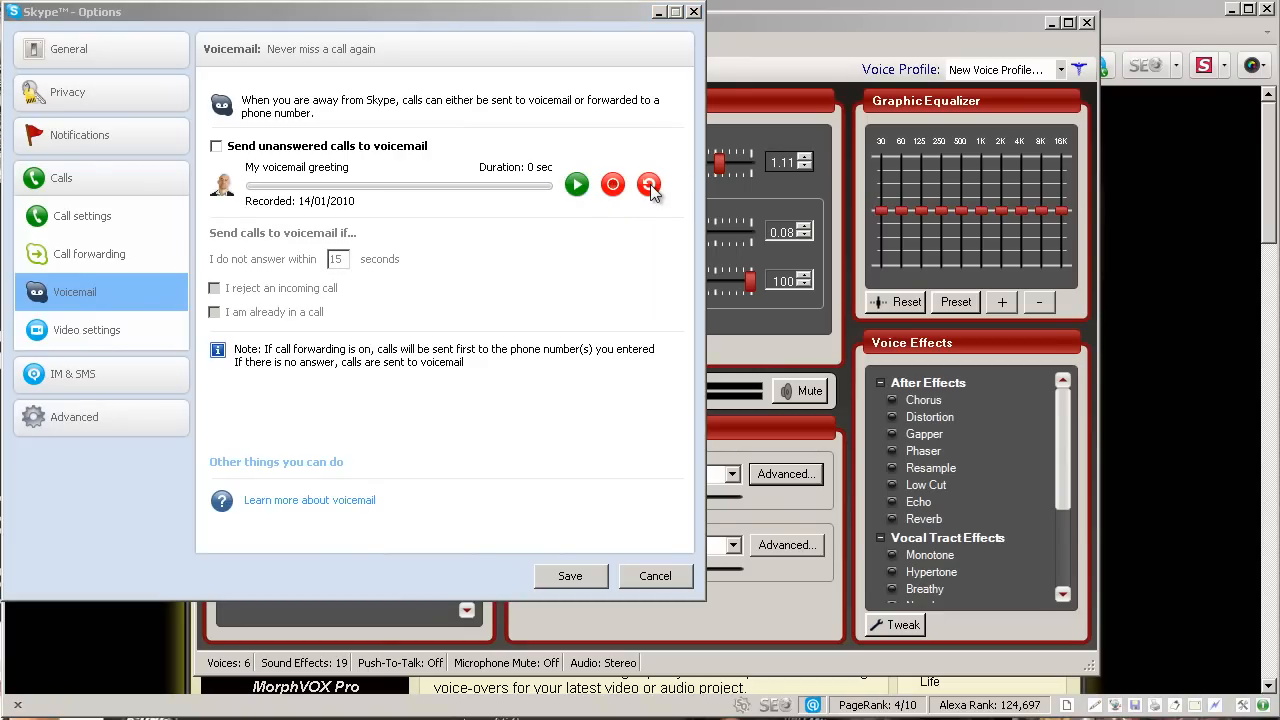
pyautogui.click(649, 184)
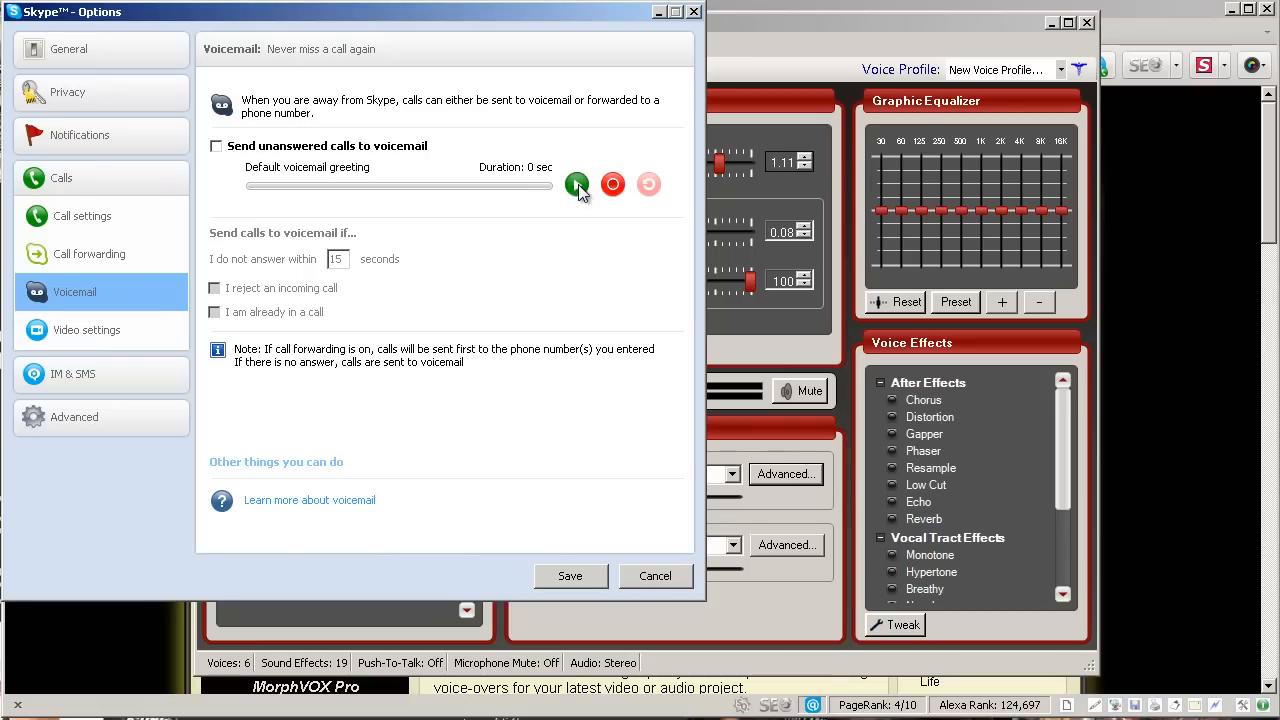
pyautogui.click(577, 184)
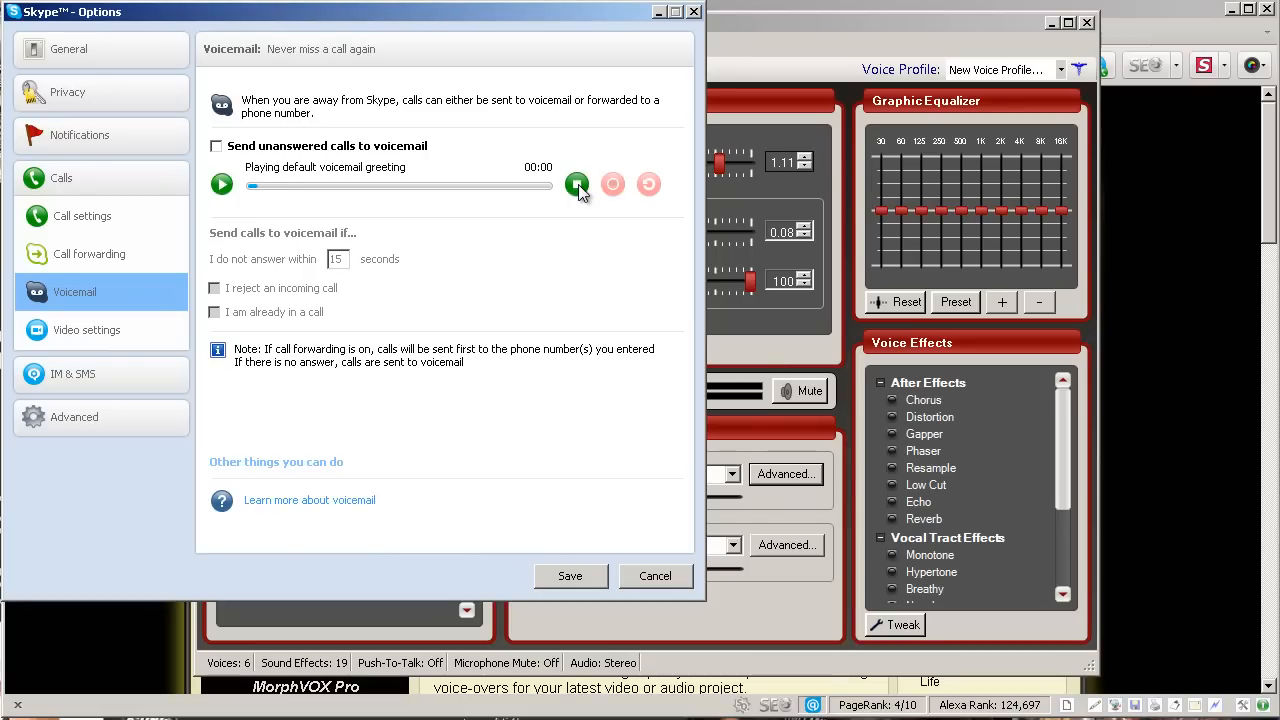
pyautogui.click(577, 184)
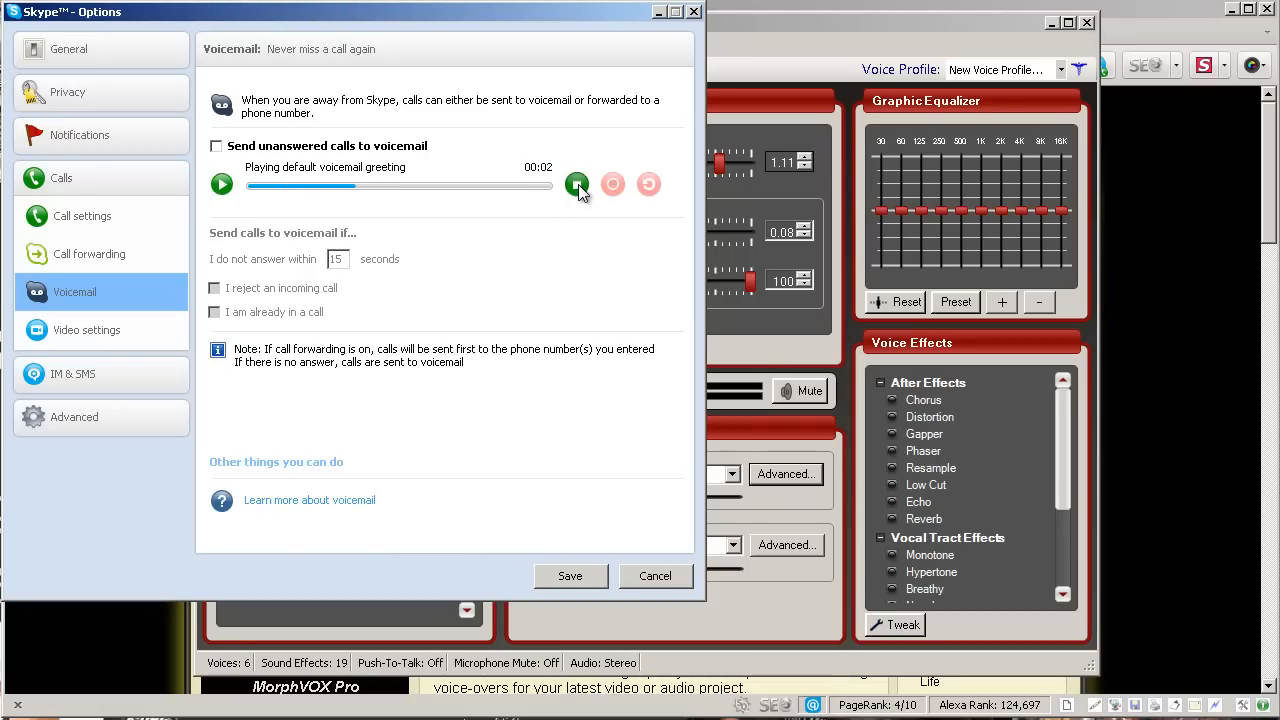
pyautogui.click(577, 184)
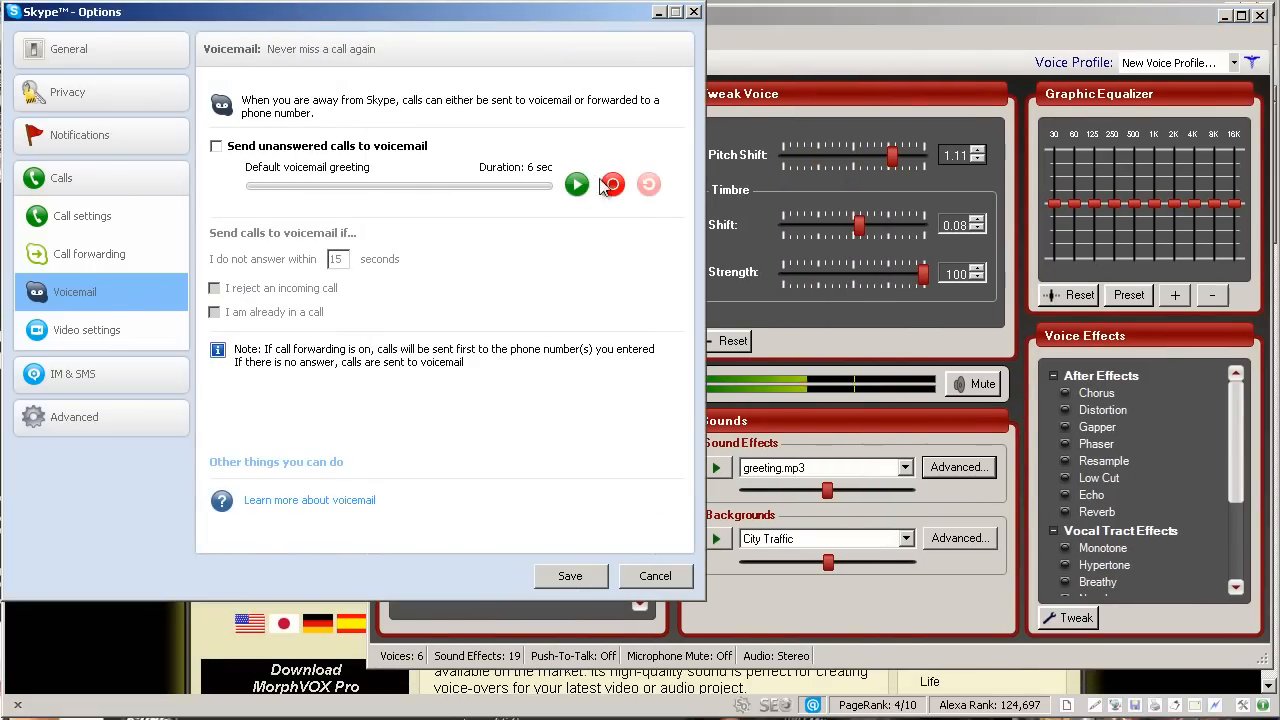
# Step: Set Skype's call microphone to Microphone (Screaming Bee Audio) in Audio settings
pyautogui.click(68, 49)
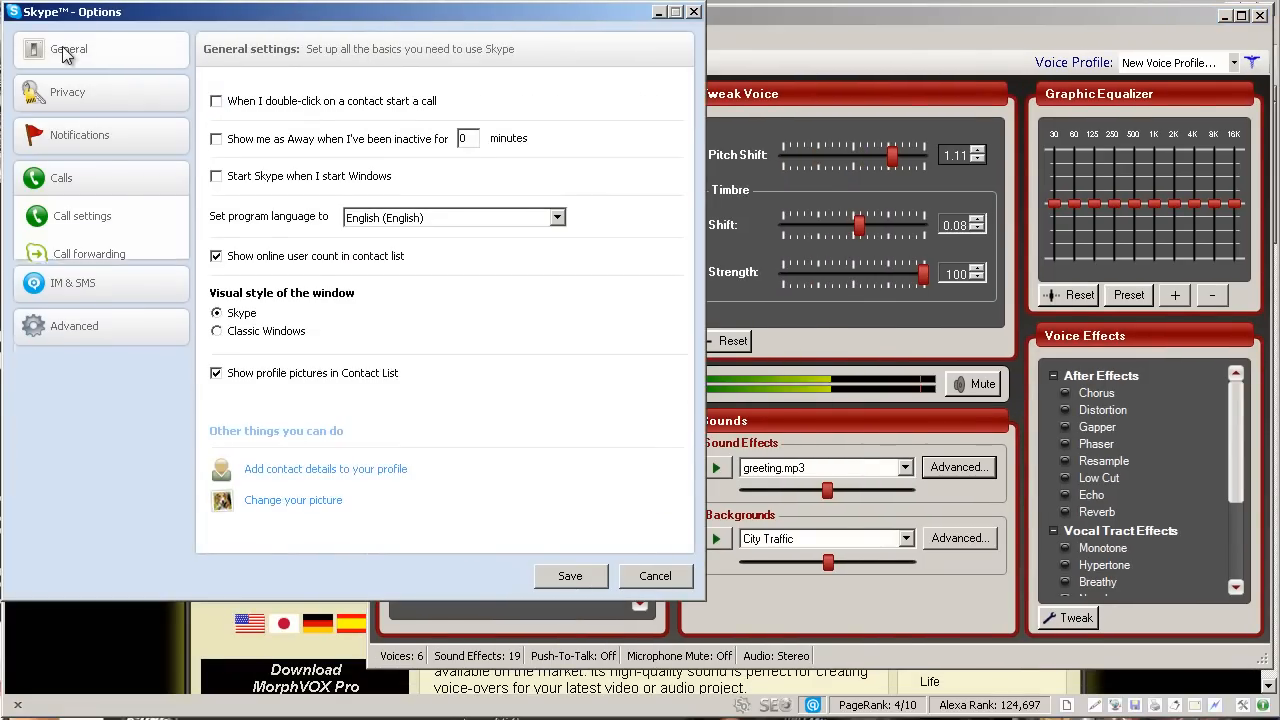
pyautogui.click(71, 163)
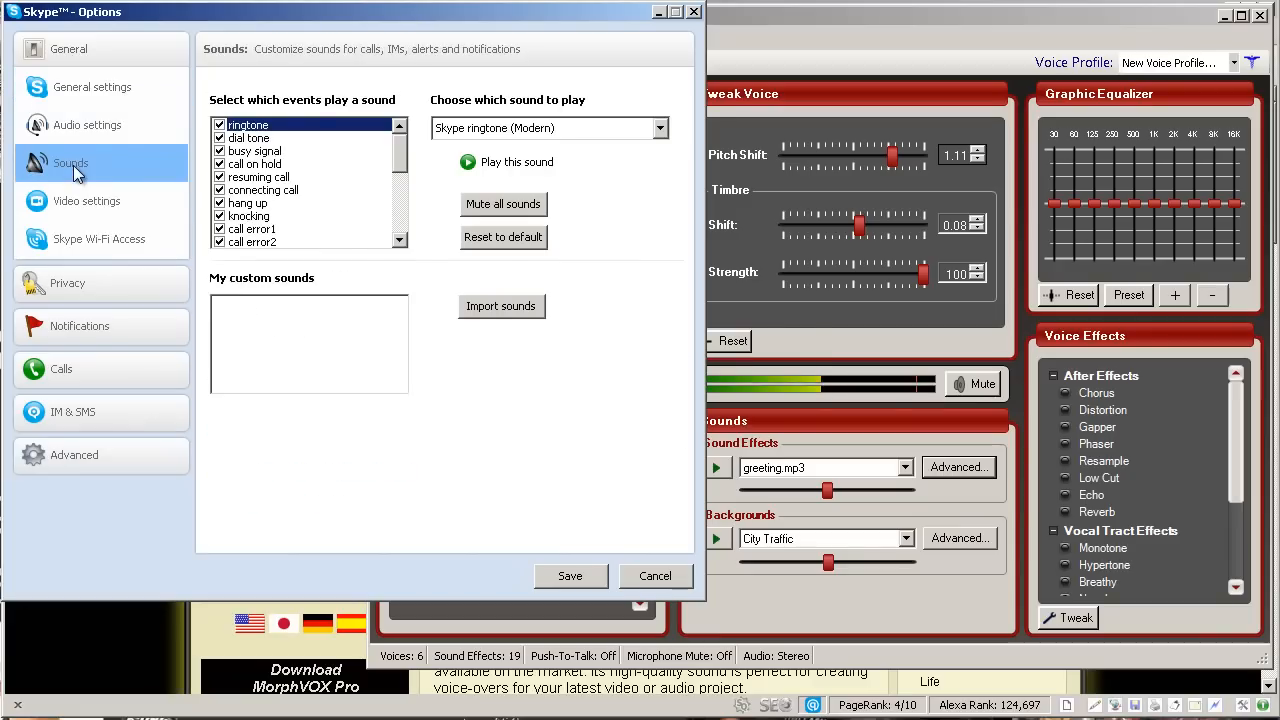
pyautogui.click(87, 124)
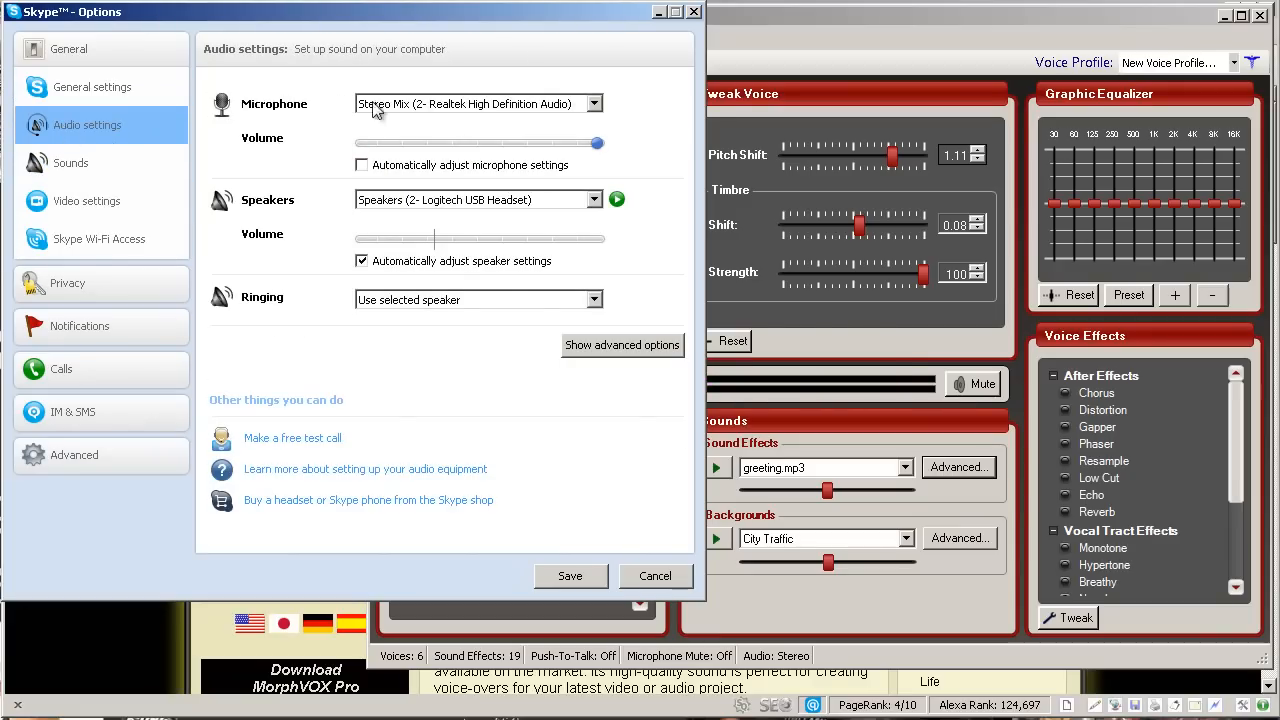
pyautogui.click(593, 103)
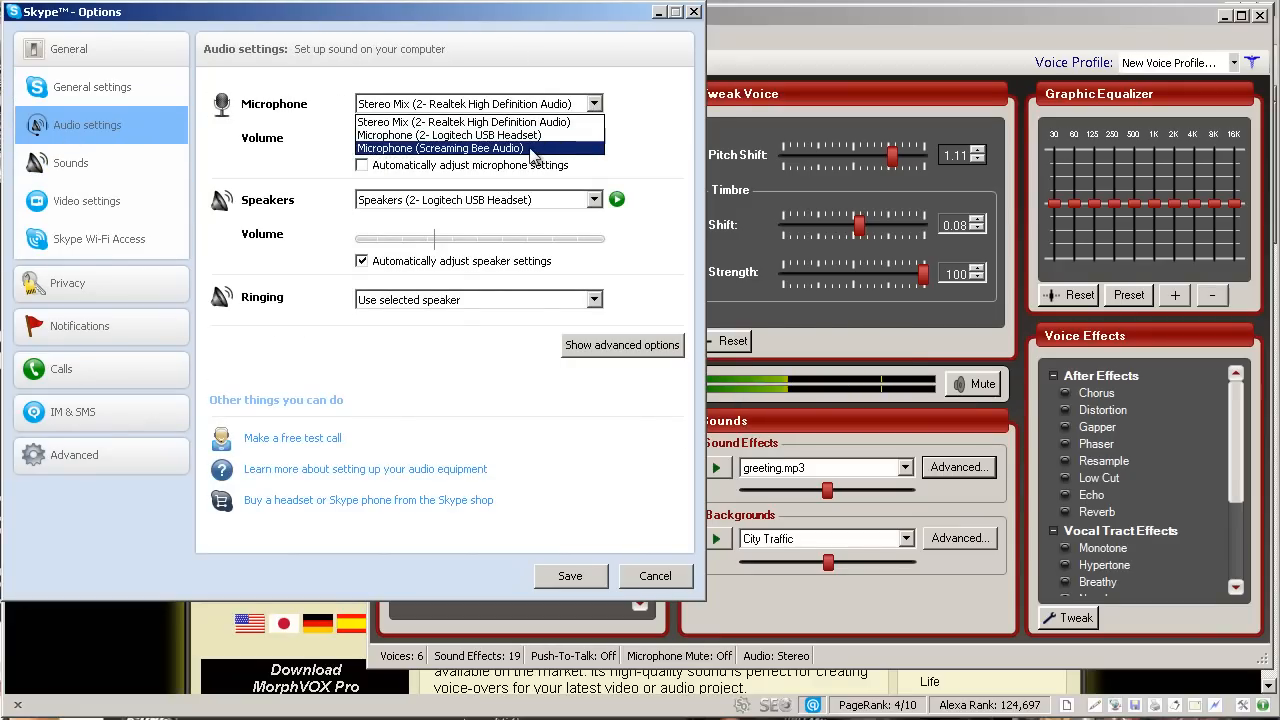
pyautogui.click(440, 148)
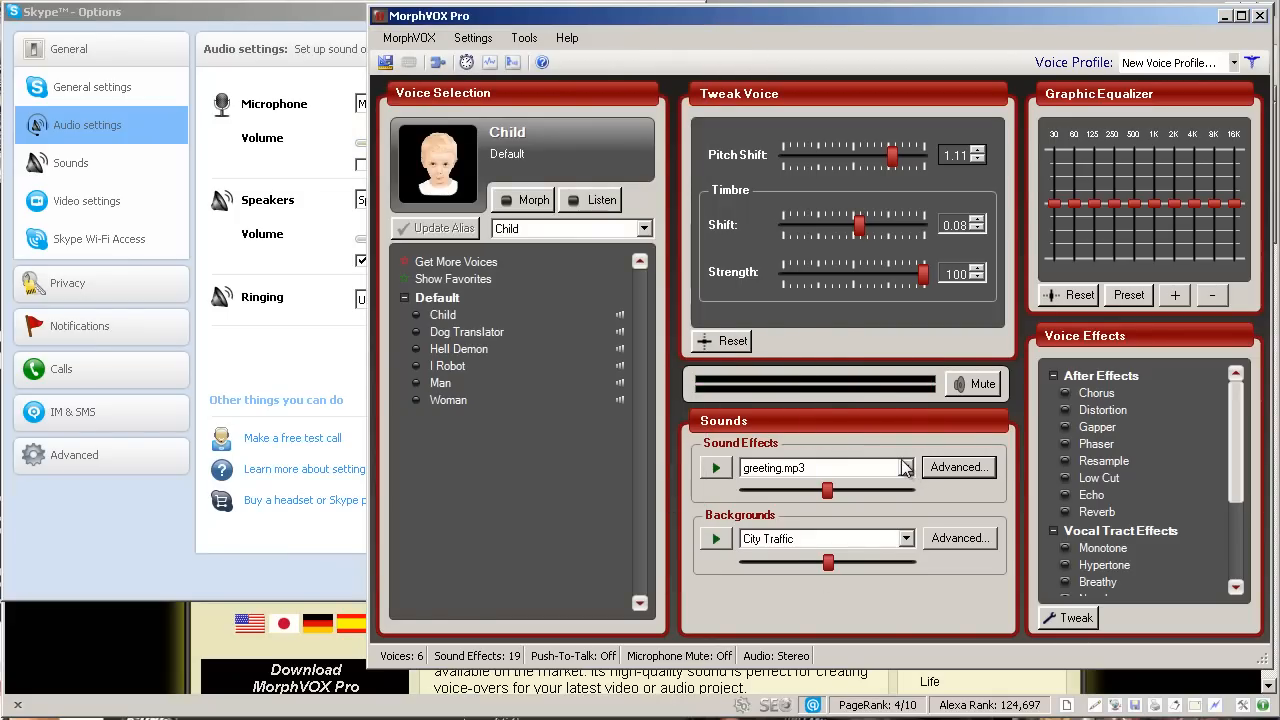
pyautogui.click(70, 12)
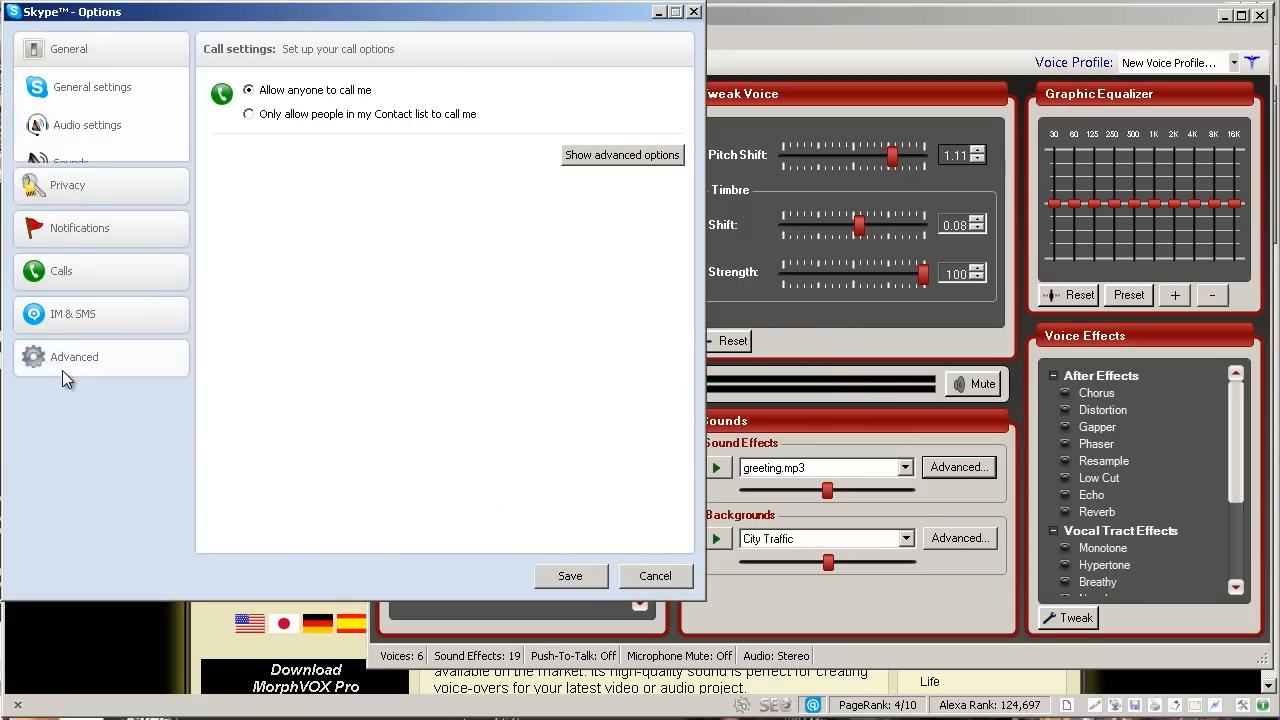
# Step: Return to Skype's Calls > Voicemail page showing the 6-second default greeting
pyautogui.click(61, 270)
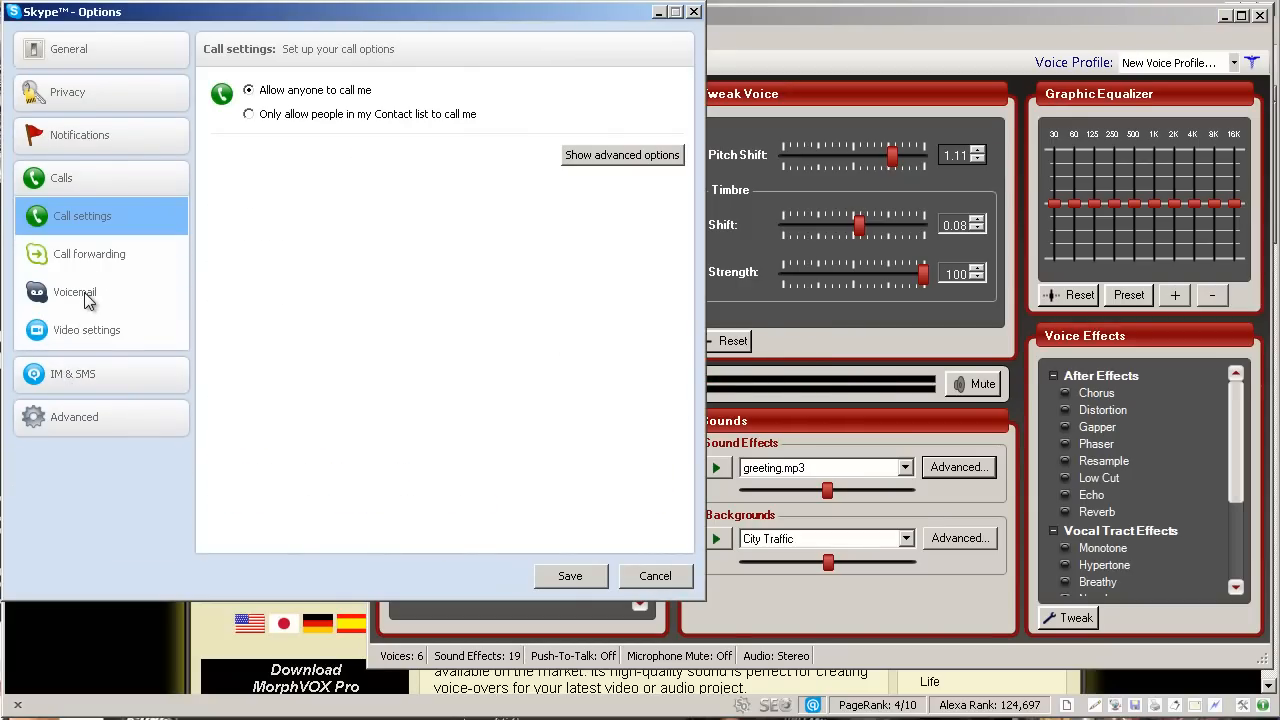
pyautogui.click(75, 292)
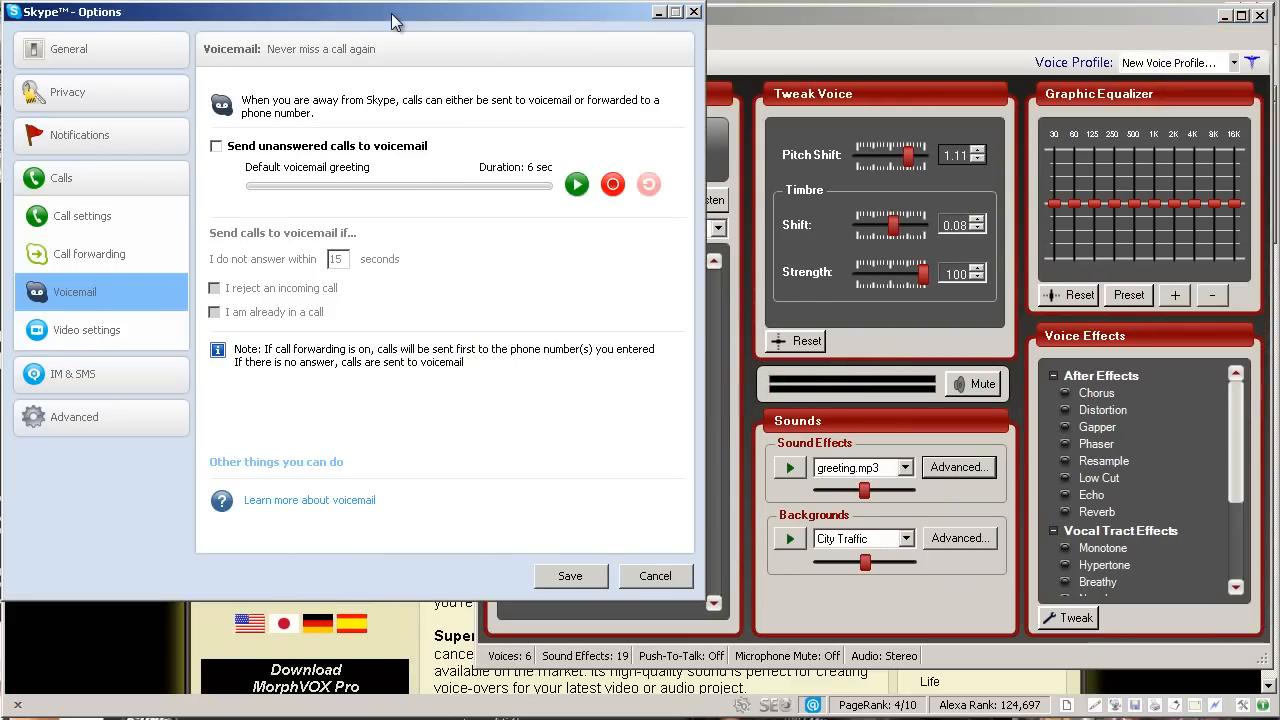
pyautogui.moveTo(613, 184)
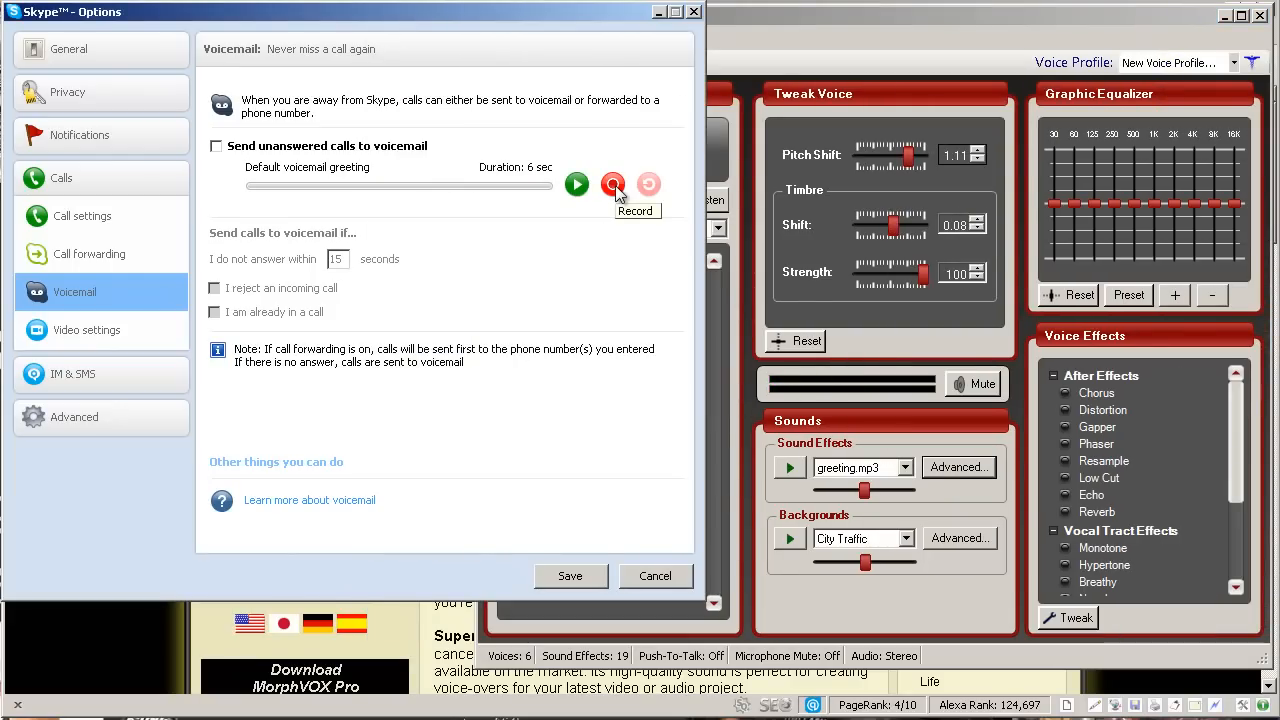
# Step: Record an 8-second voicemail greeting from the MorphVOX effect and start its playback
pyautogui.click(613, 184)
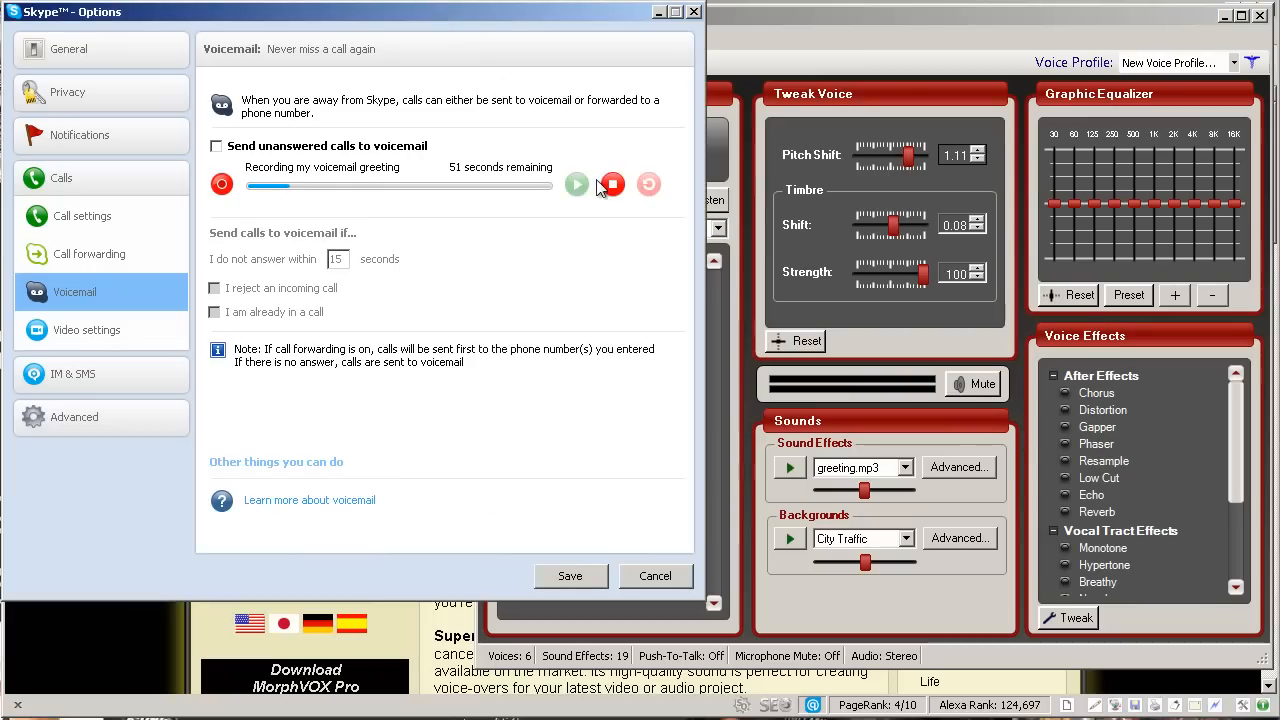
pyautogui.click(612, 184)
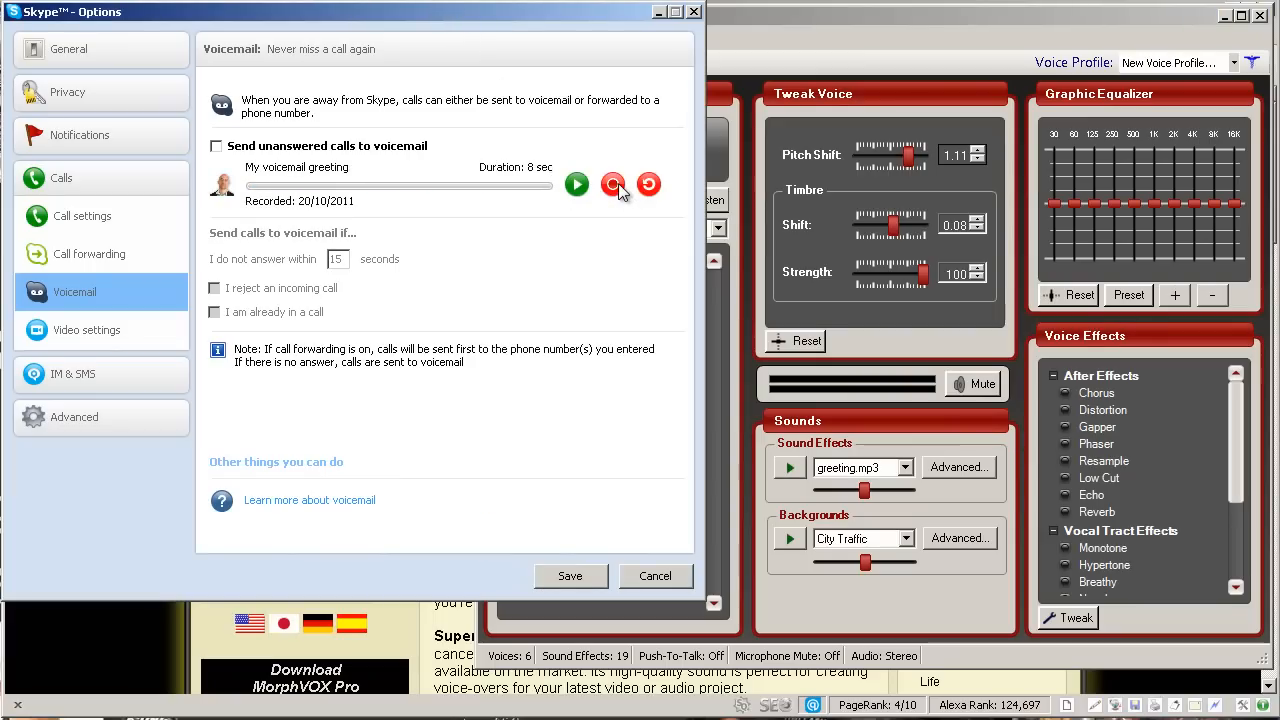
pyautogui.click(577, 184)
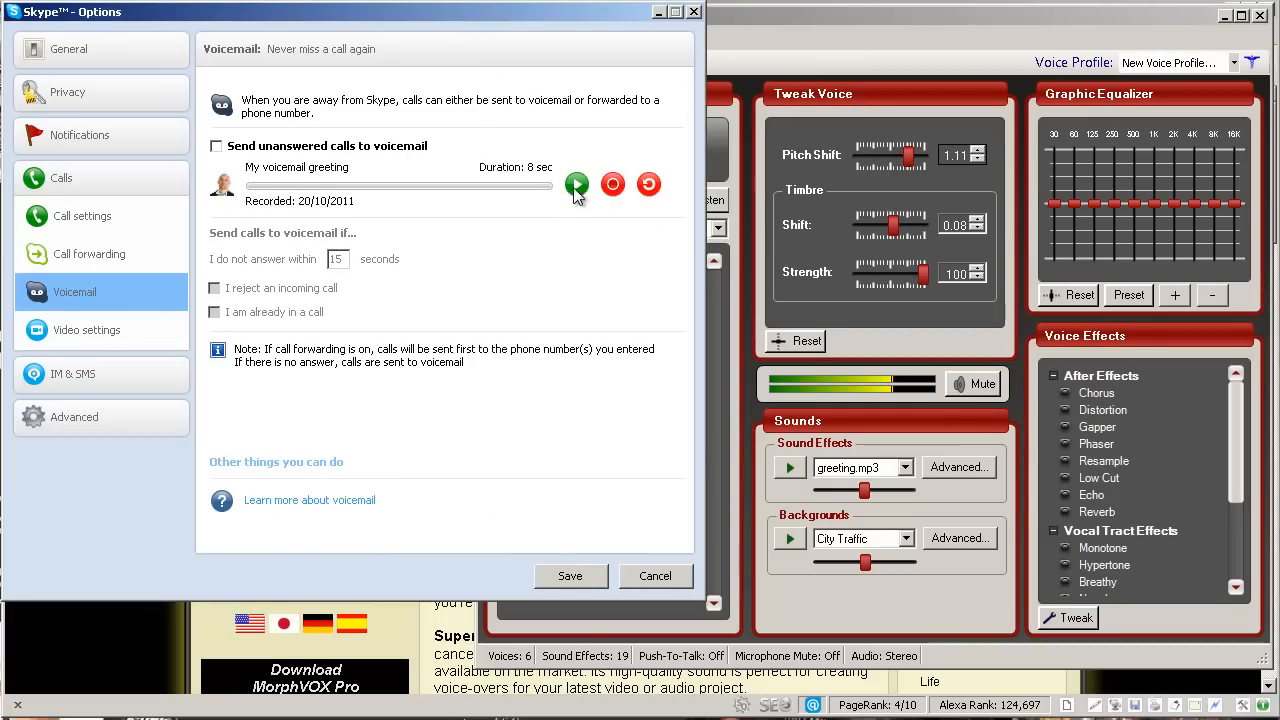
# Step: Play back the new 8-second greeting and save it in Skype Options
pyautogui.click(577, 184)
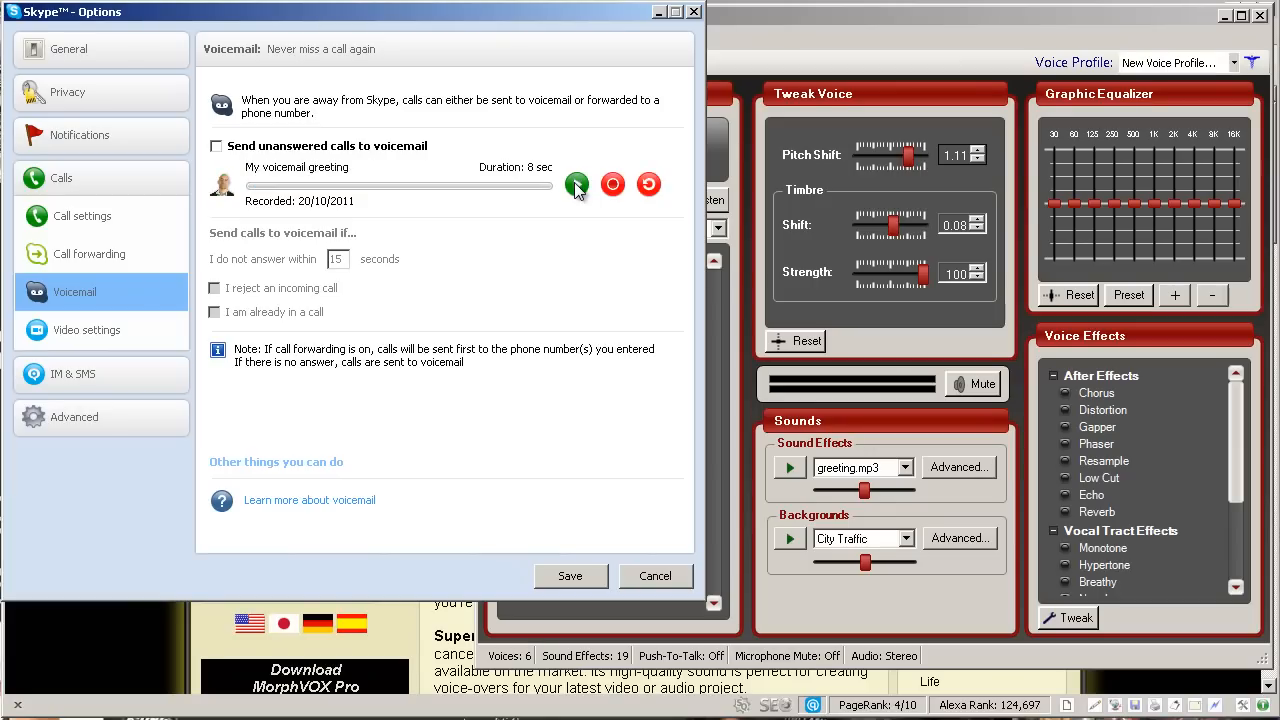
pyautogui.click(577, 184)
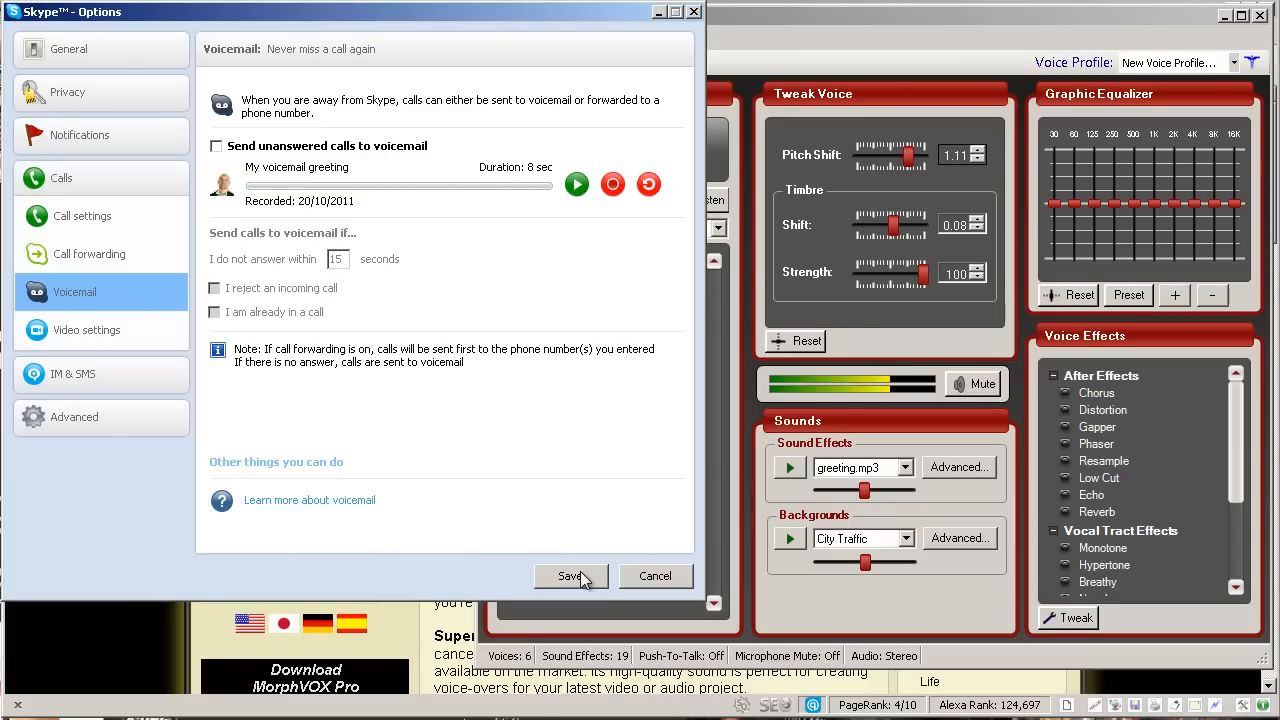